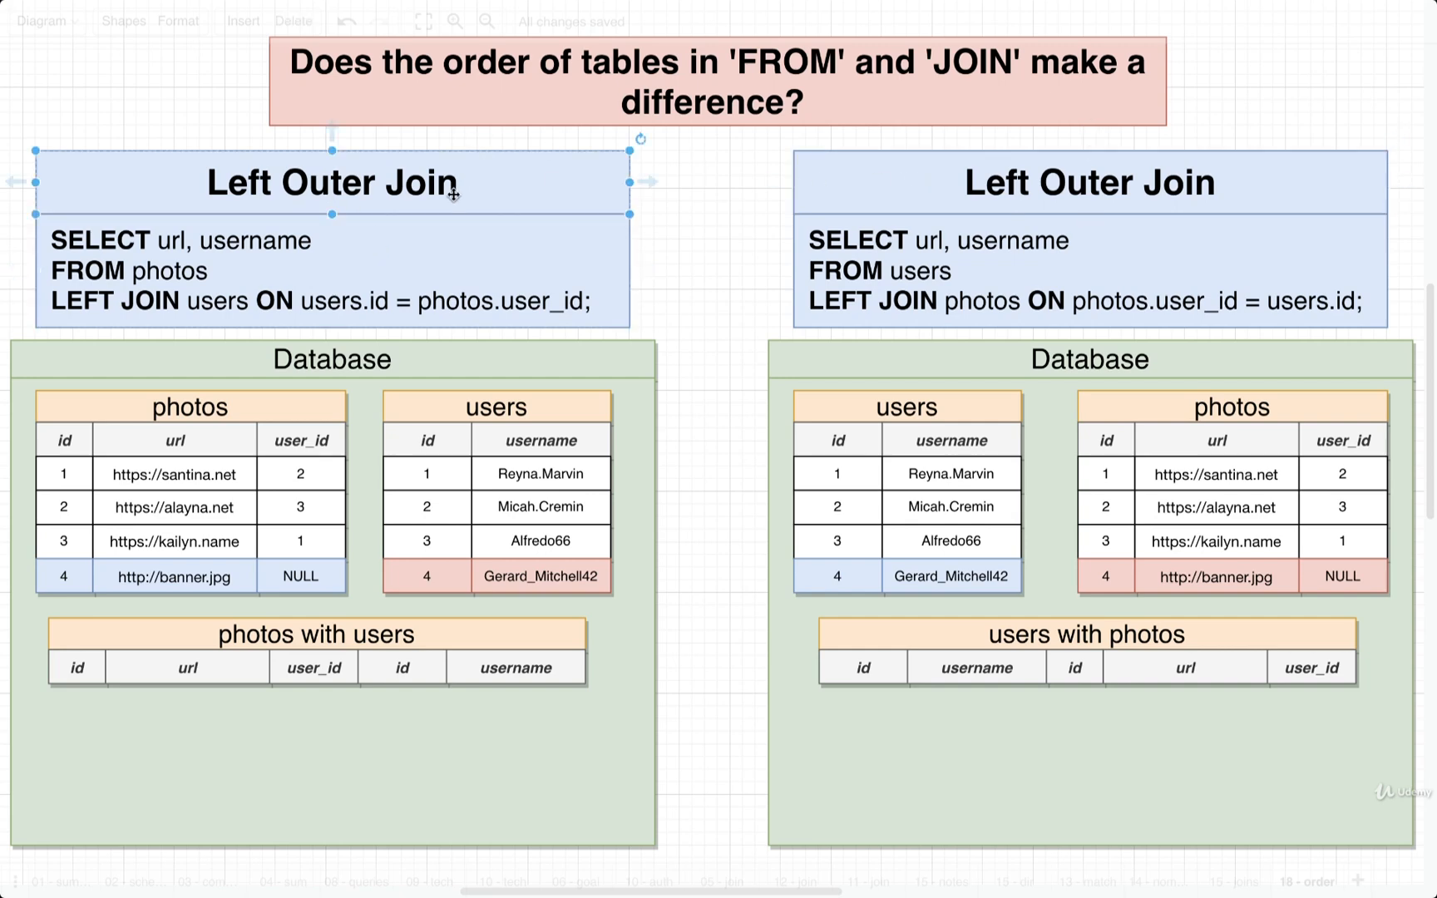
mouse_move(645, 274)
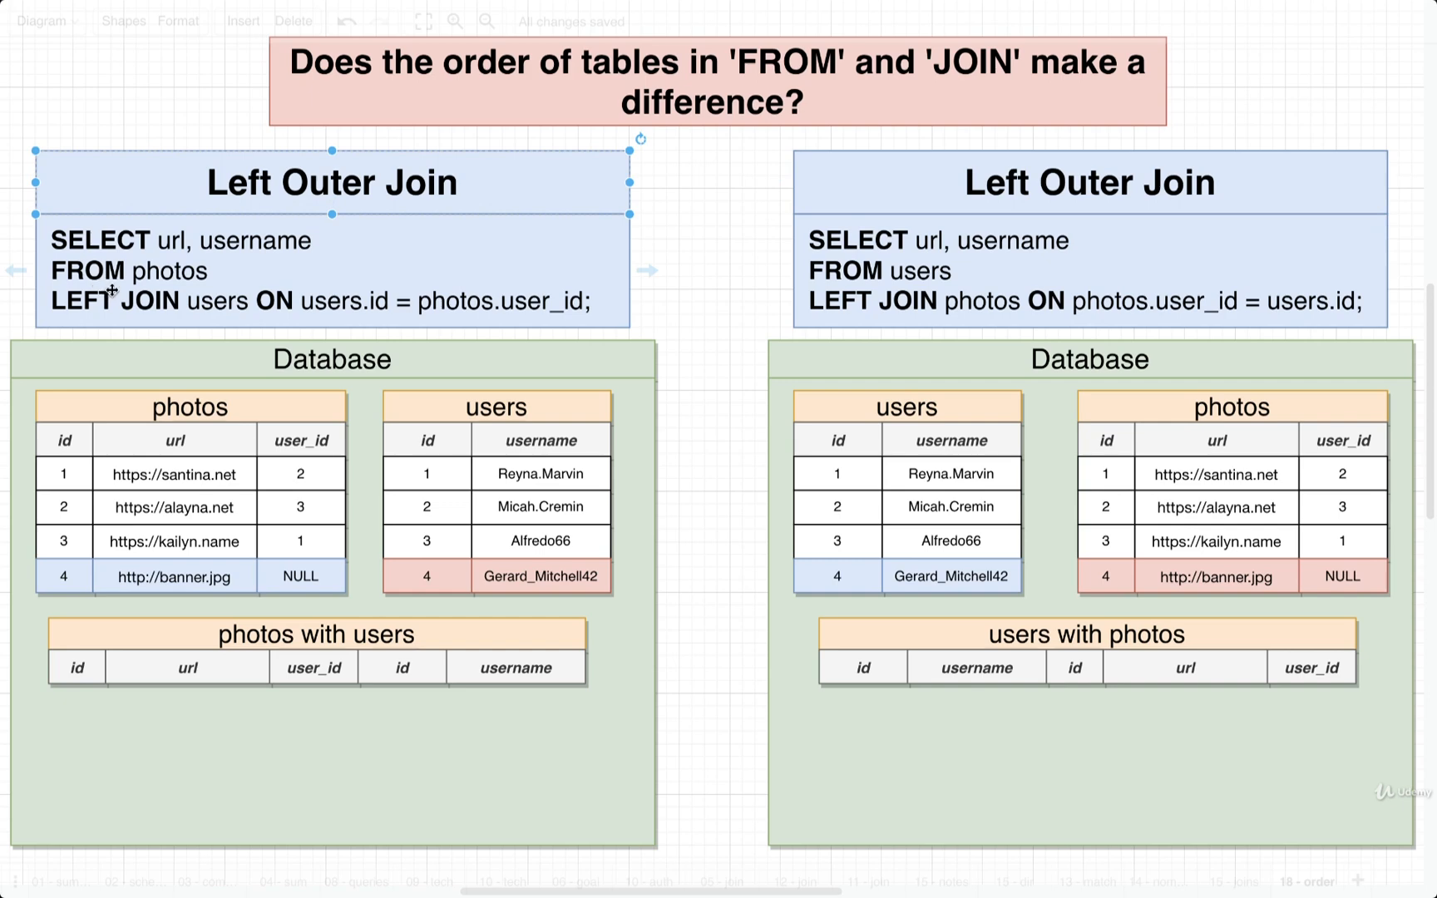
mouse_move(153, 304)
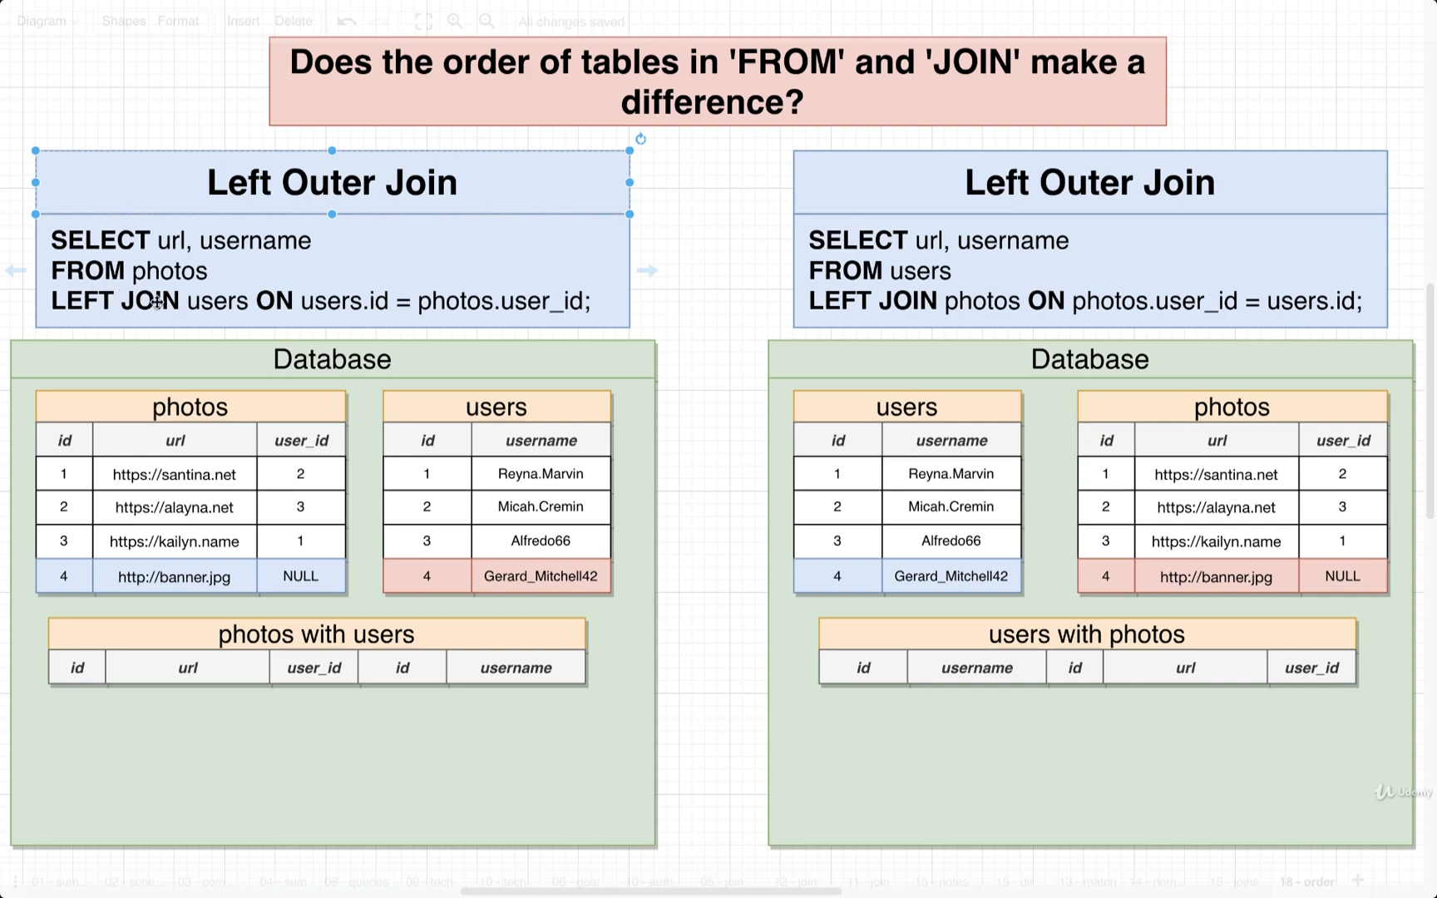
mouse_move(163, 274)
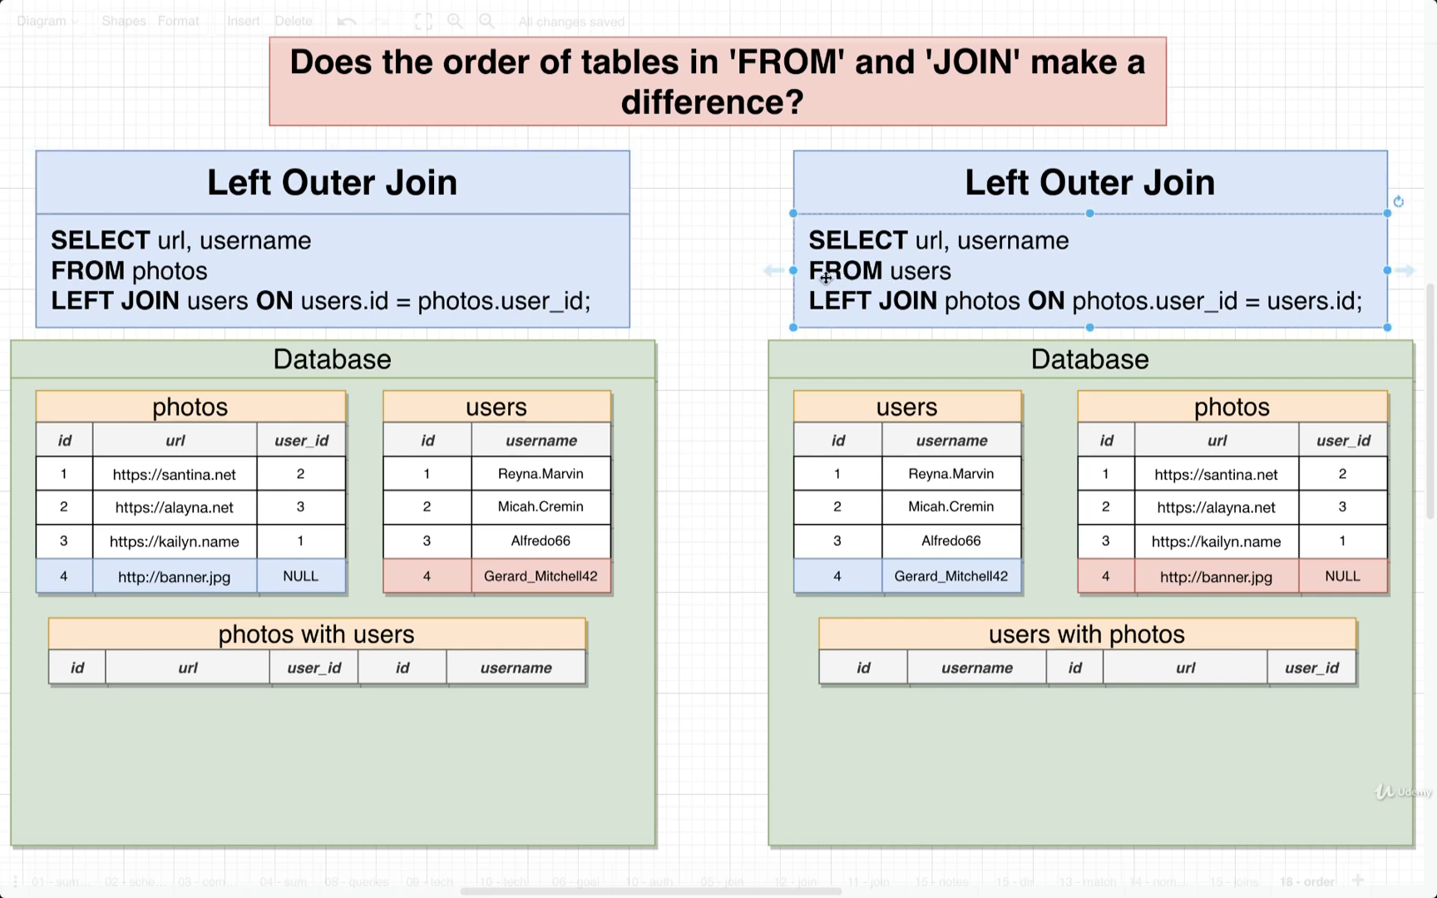
mouse_move(968, 312)
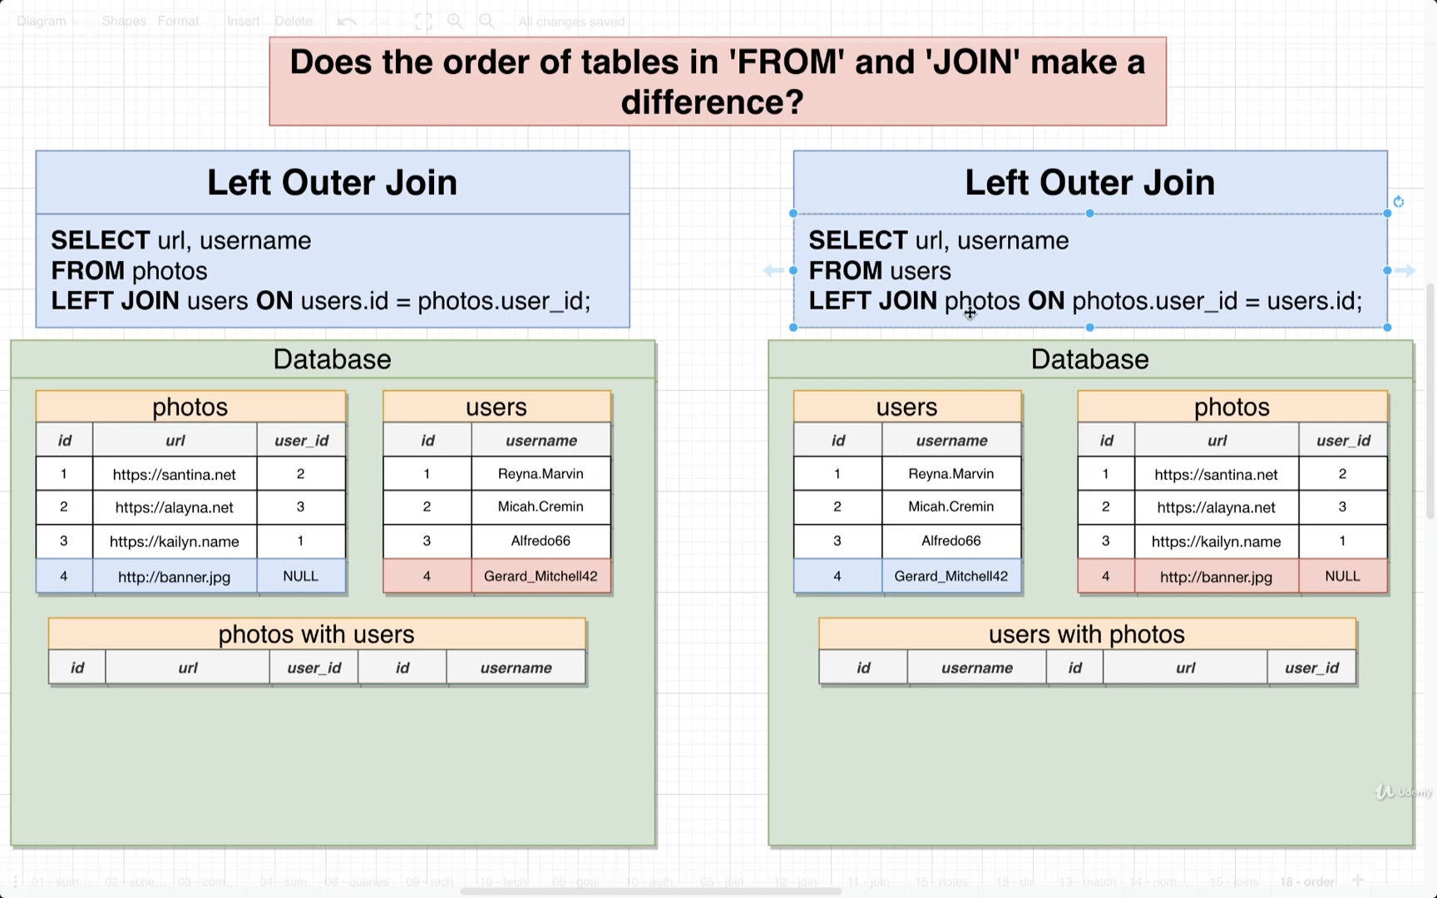
Copy the four photos rows into the photos with users result table
click(332, 183)
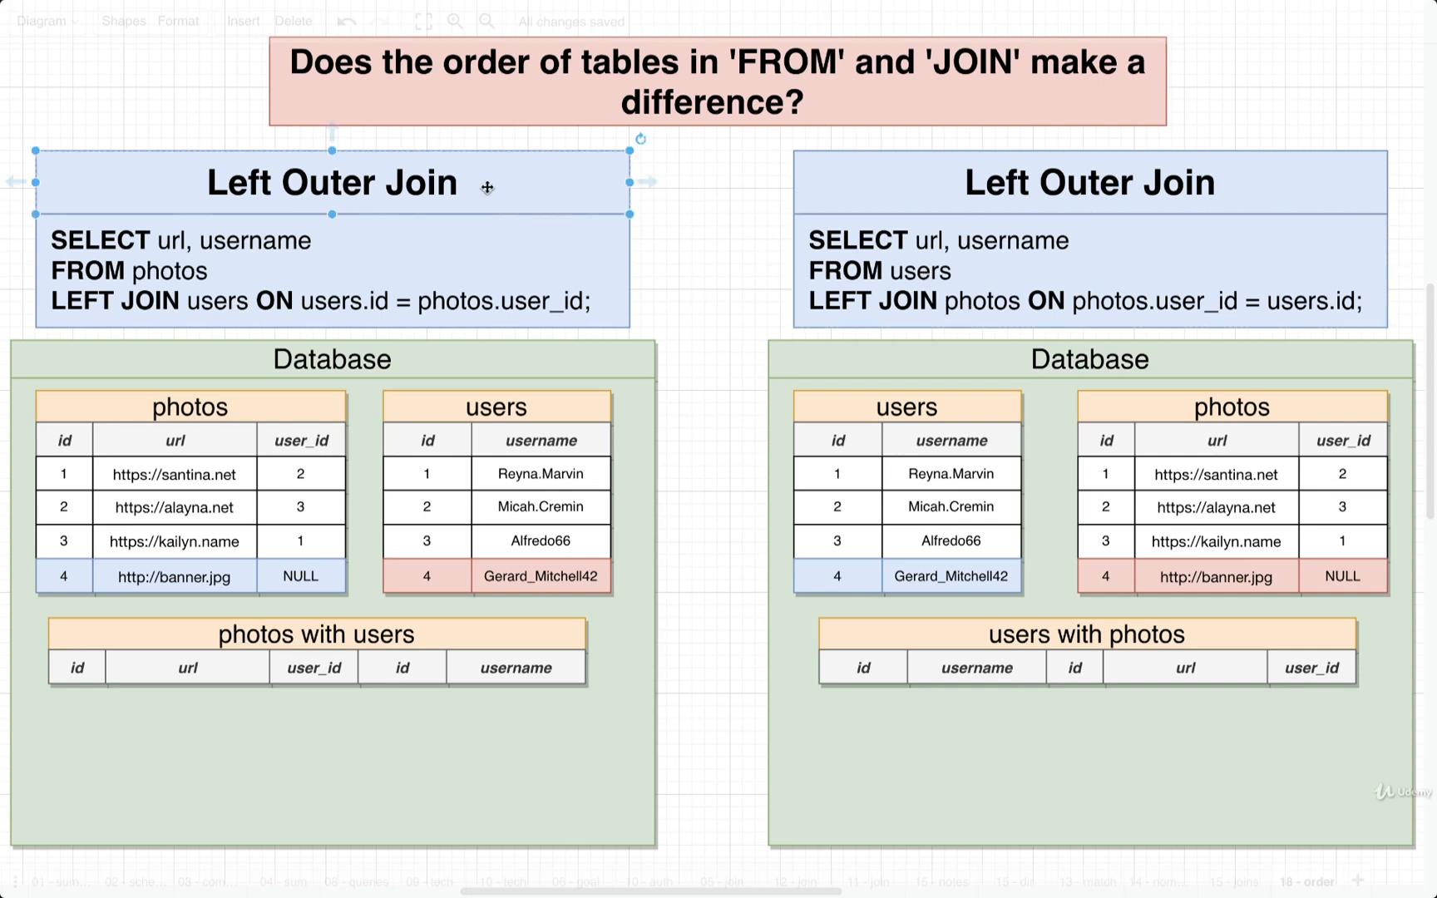
click(695, 236)
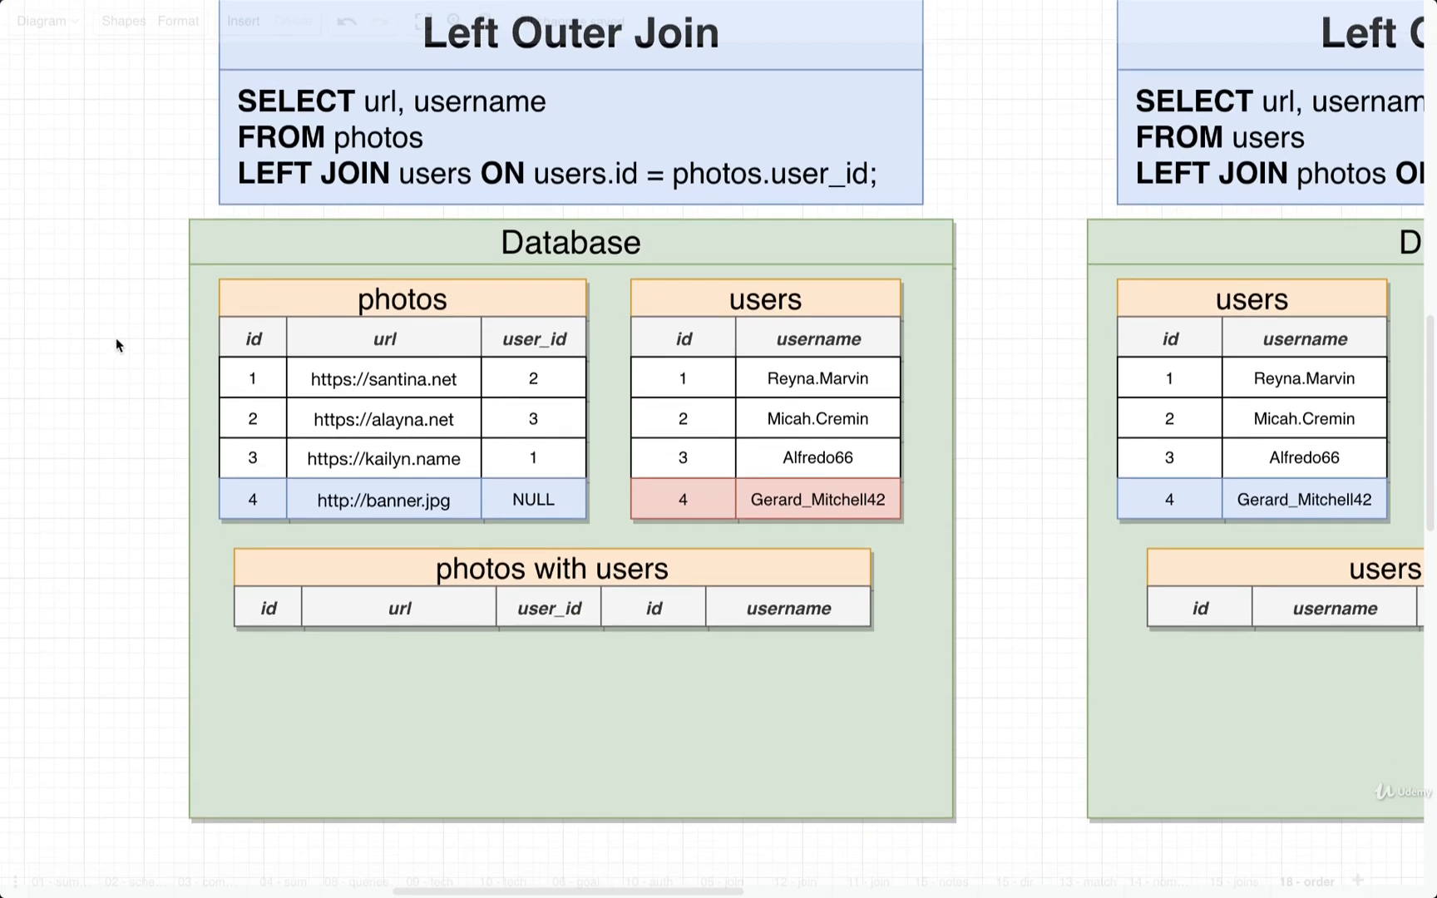
click(384, 419)
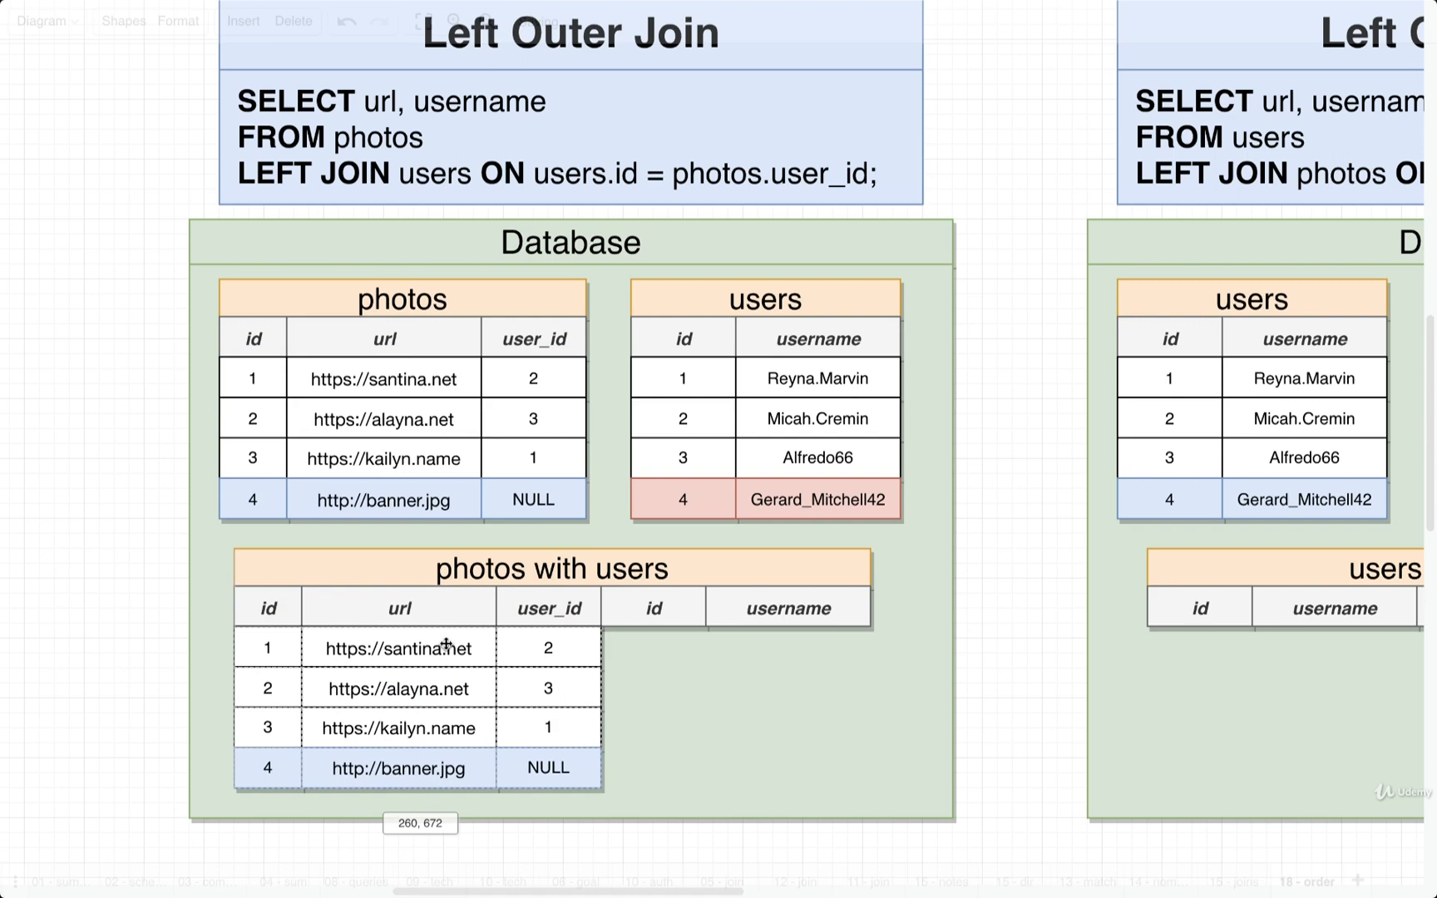
click(399, 648)
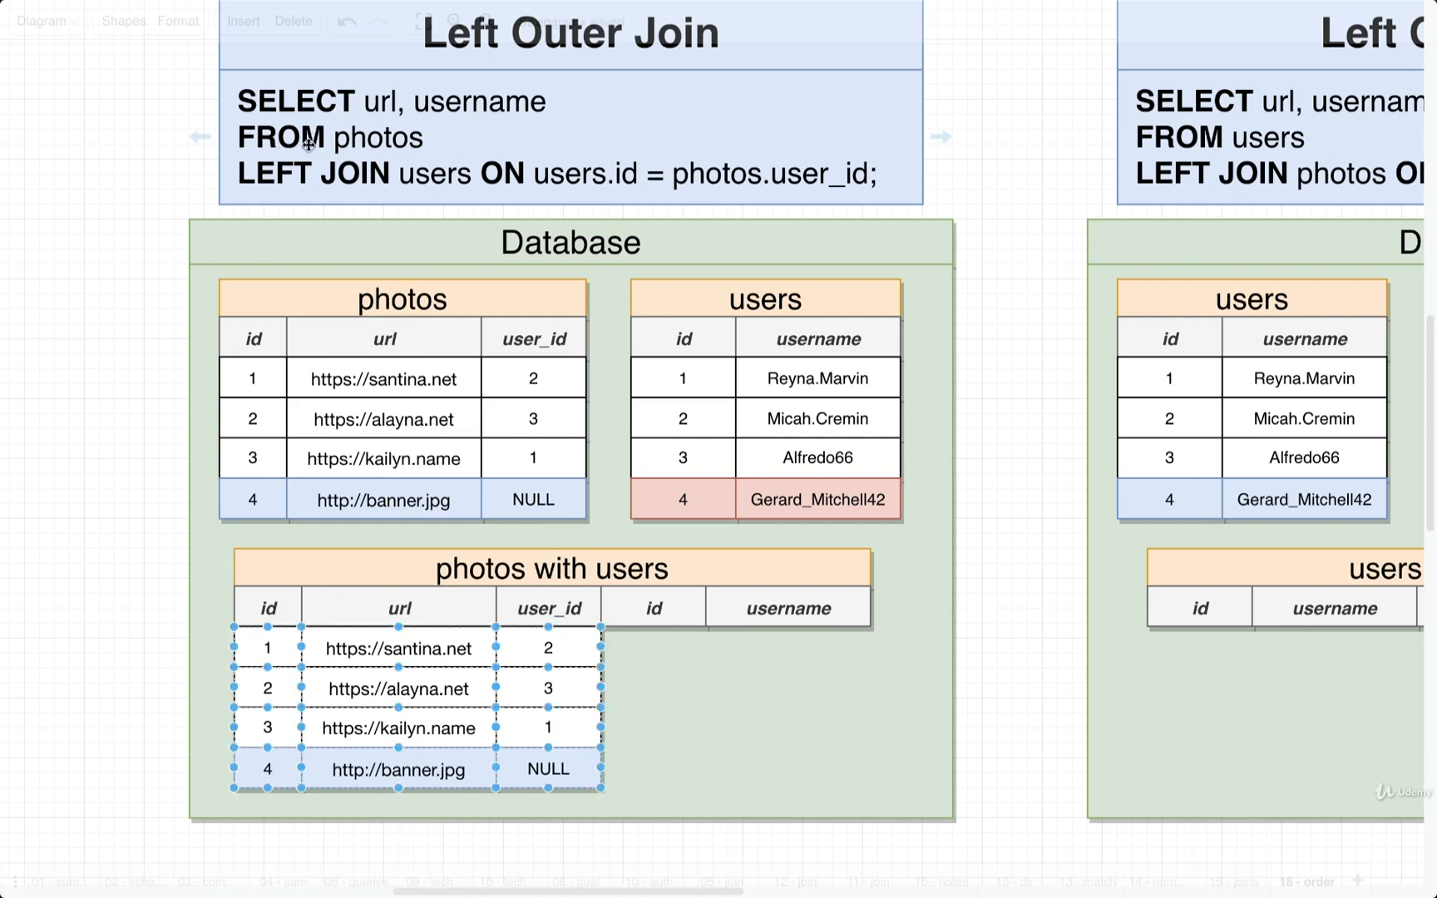
click(1021, 464)
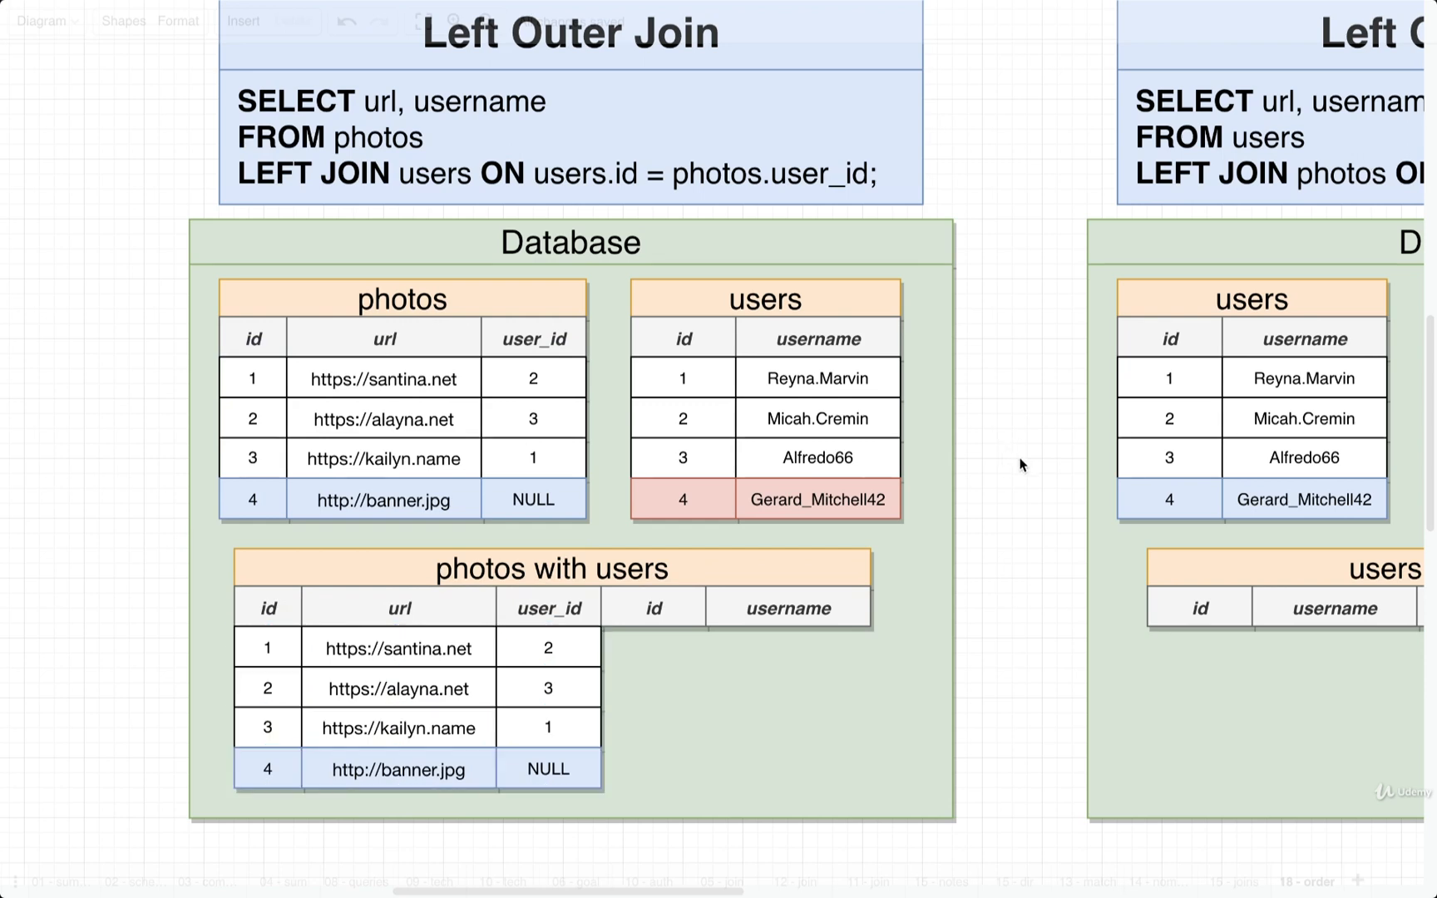
Place users rows 2, 3 and 1 beside their matching photos, leaving banner.jpg unmatched
click(547, 607)
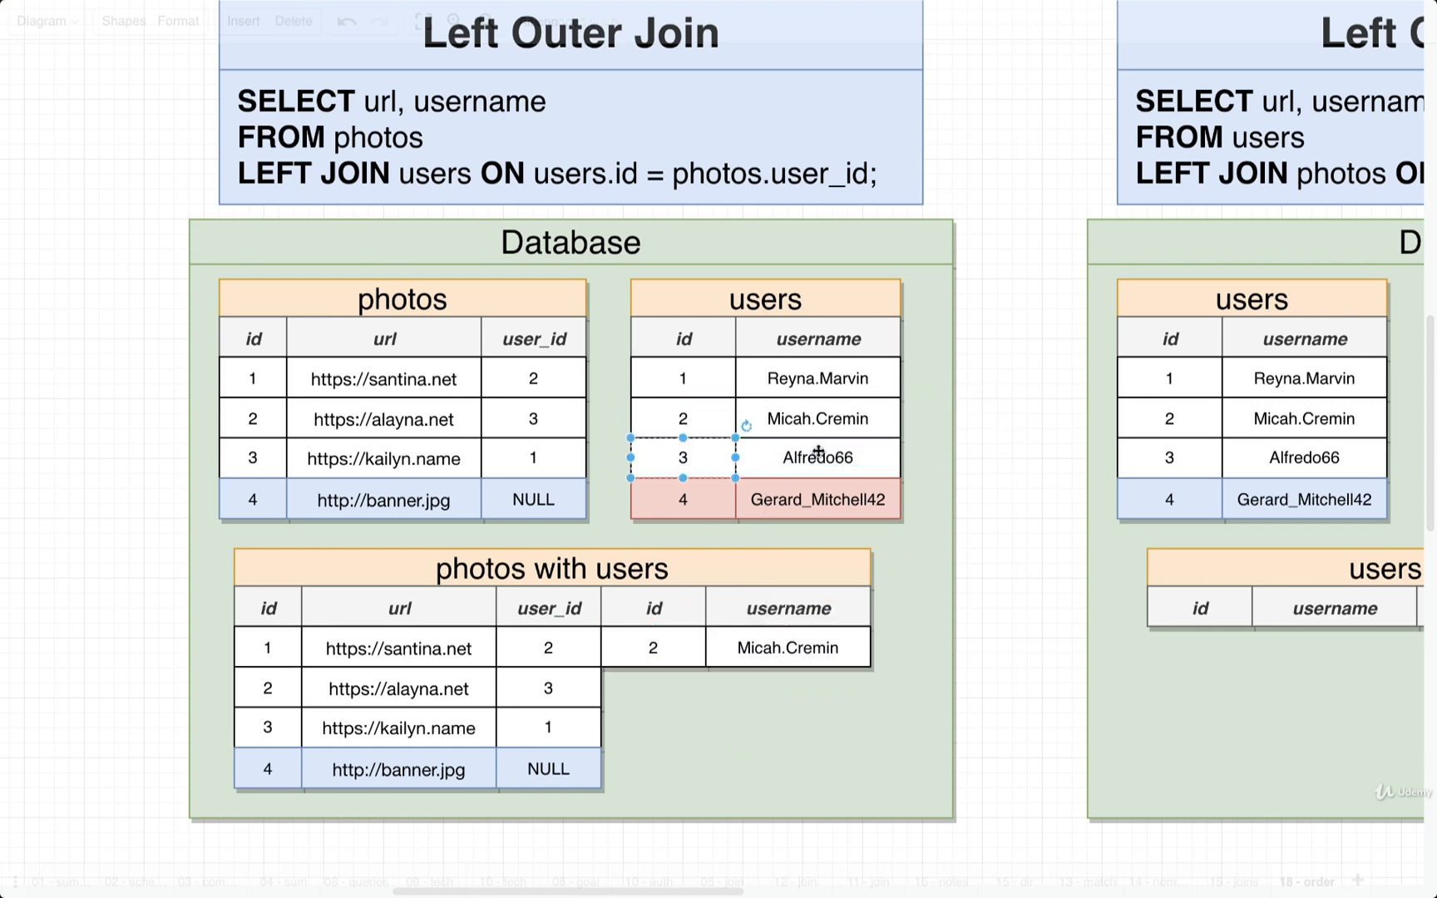
drag(683, 458, 652, 688)
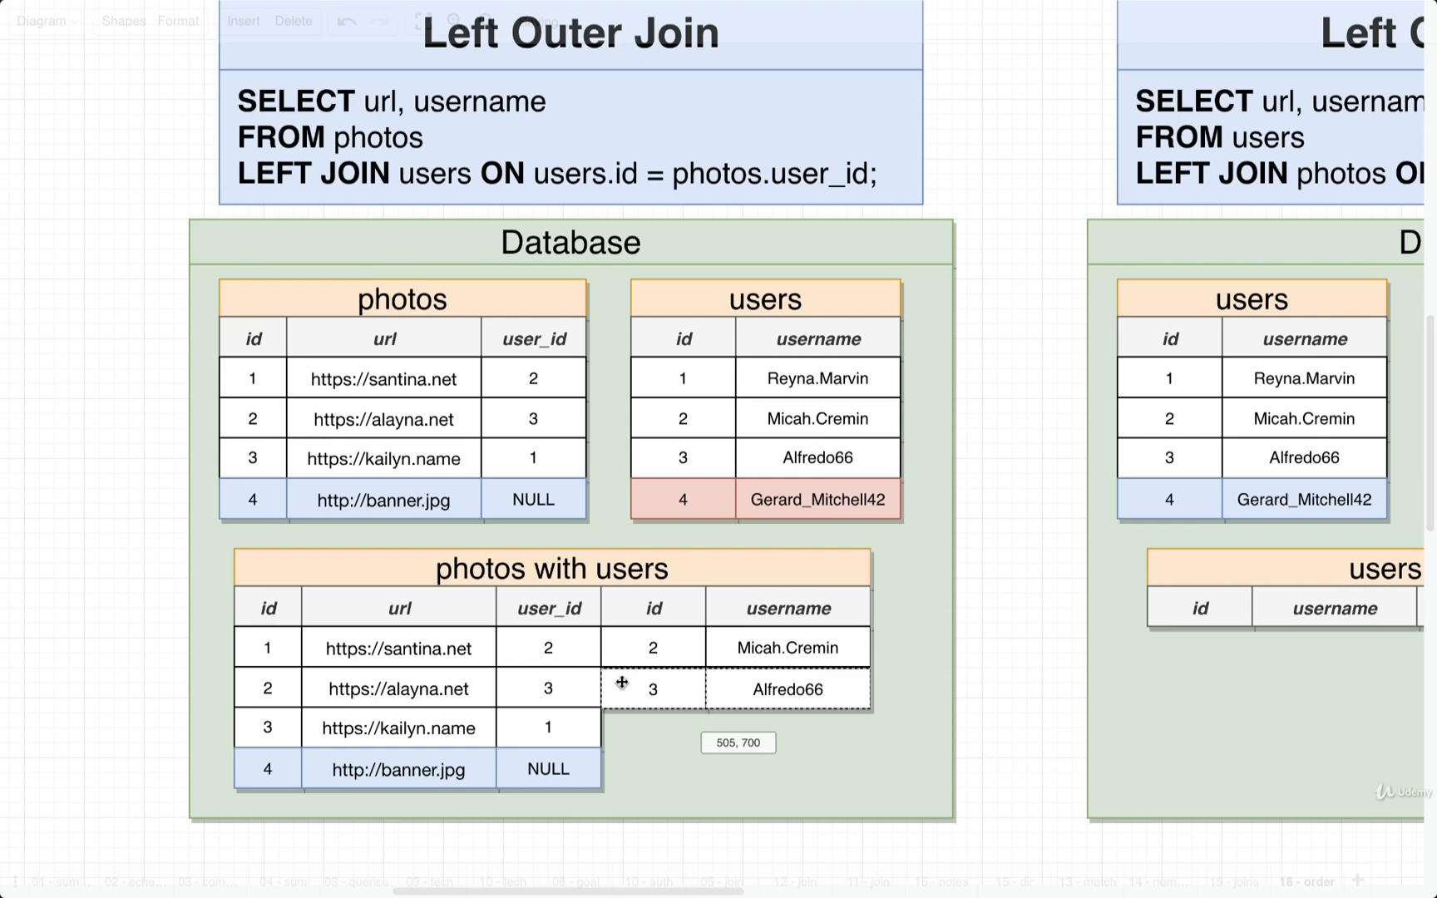
click(715, 378)
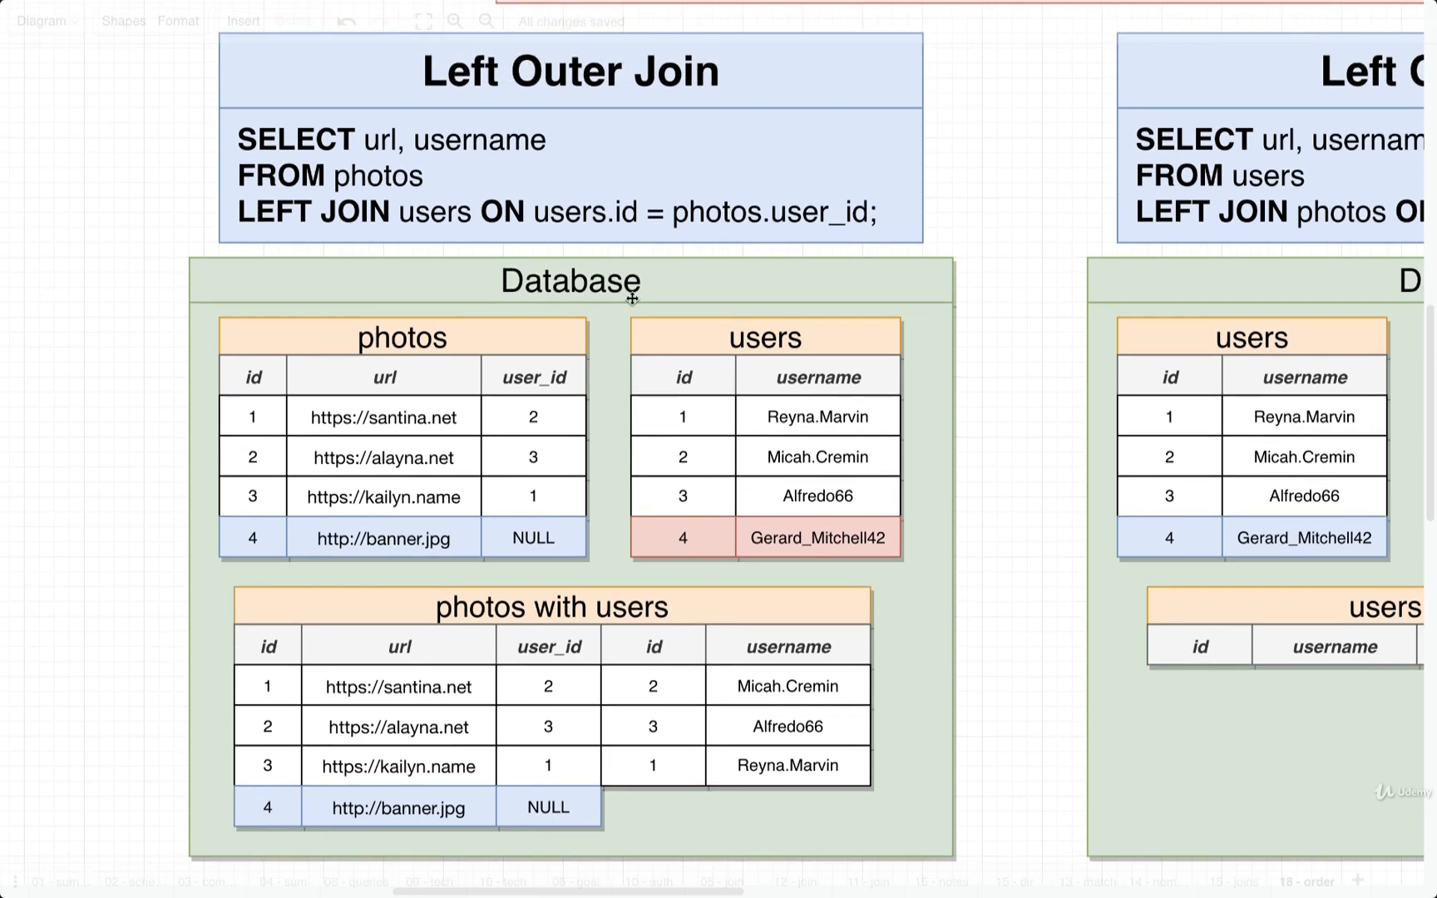
scroll(down, 3)
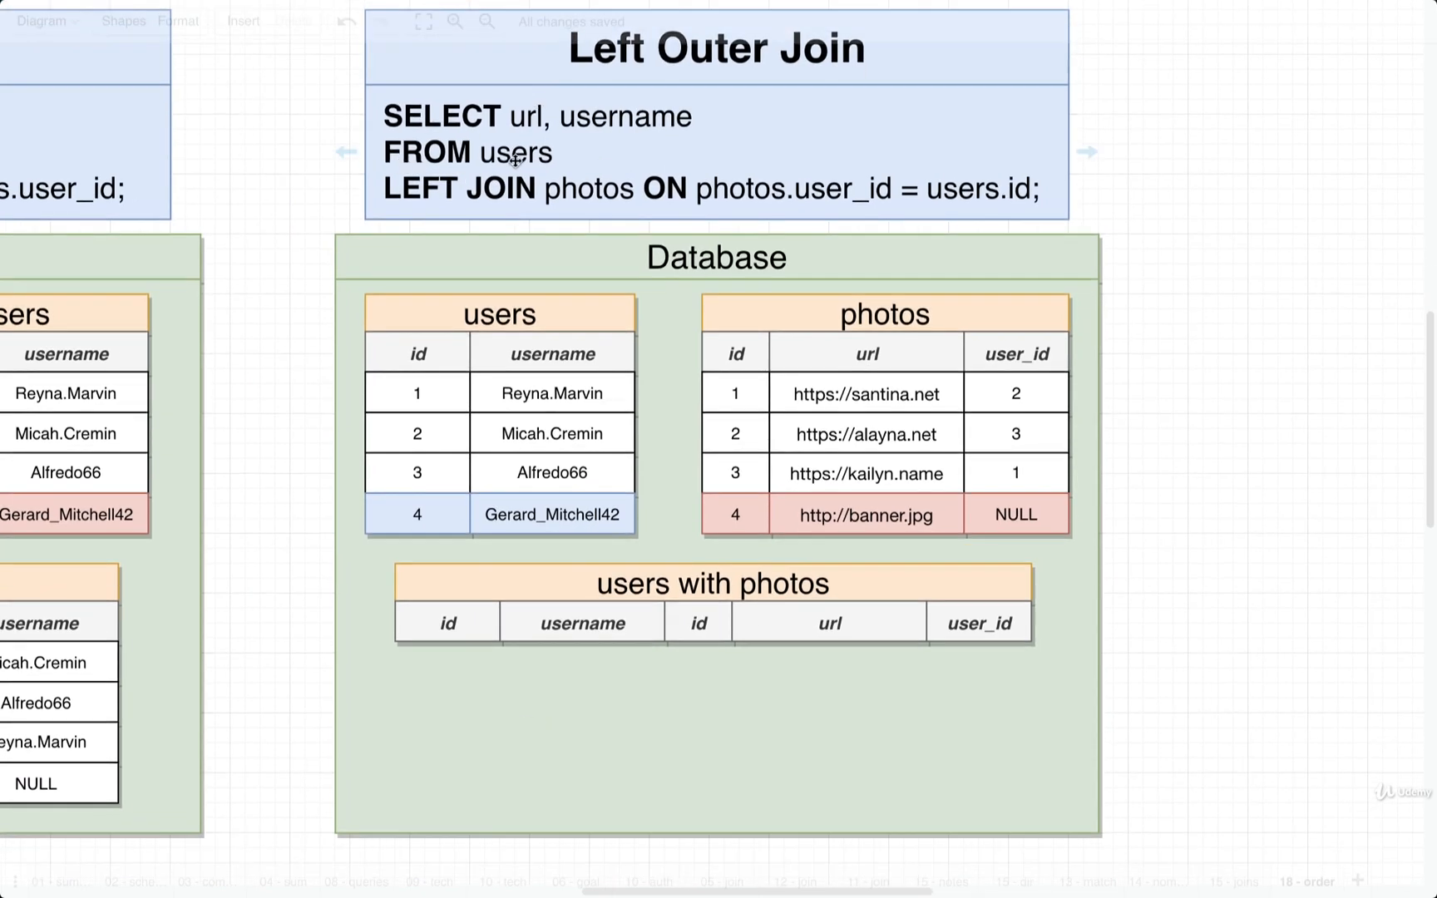
mouse_move(587, 191)
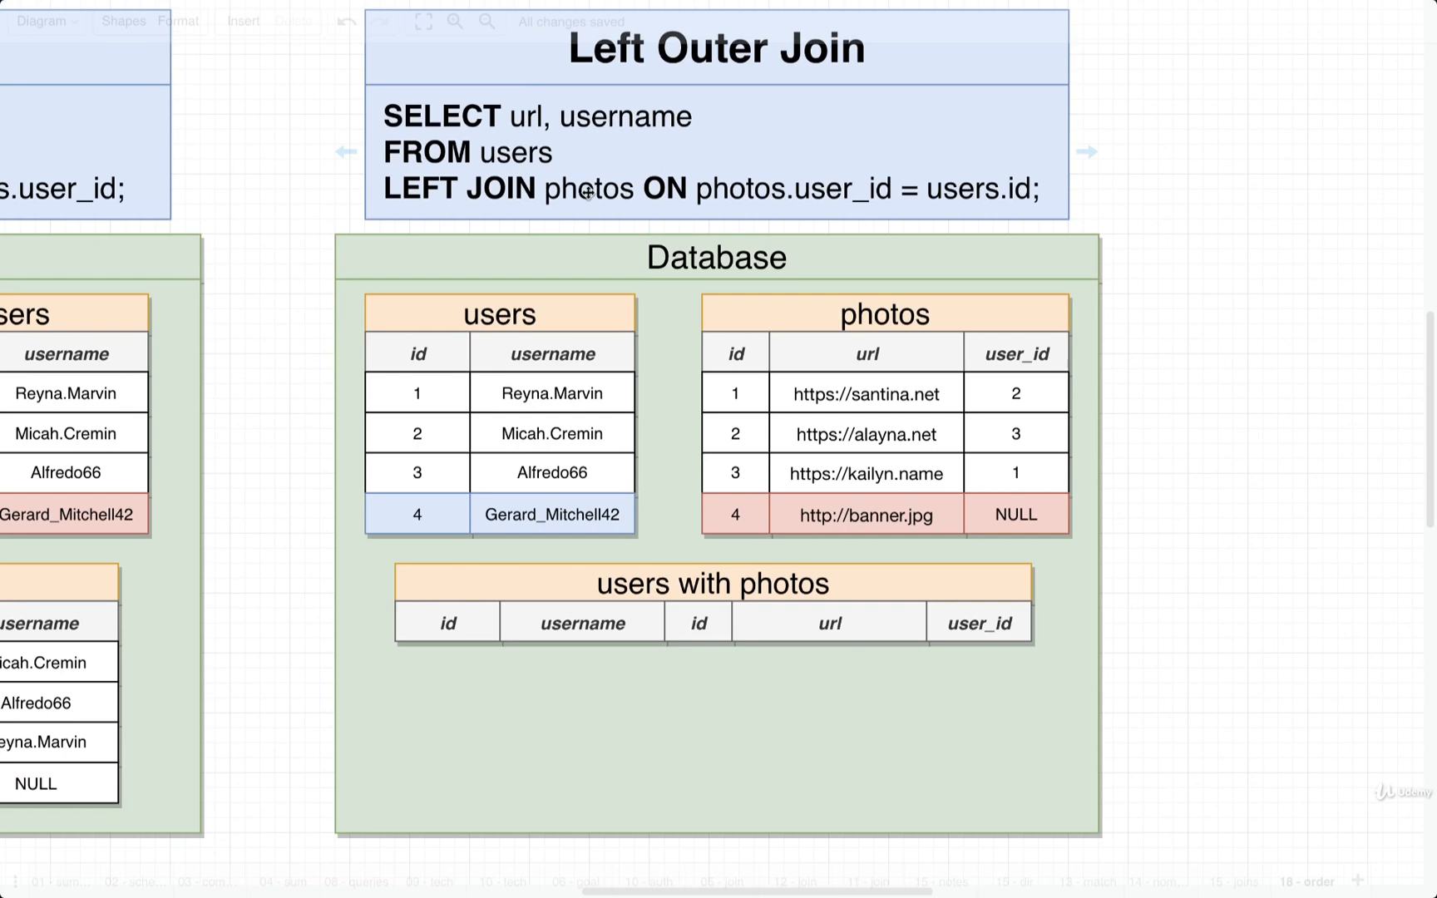
mouse_move(306, 341)
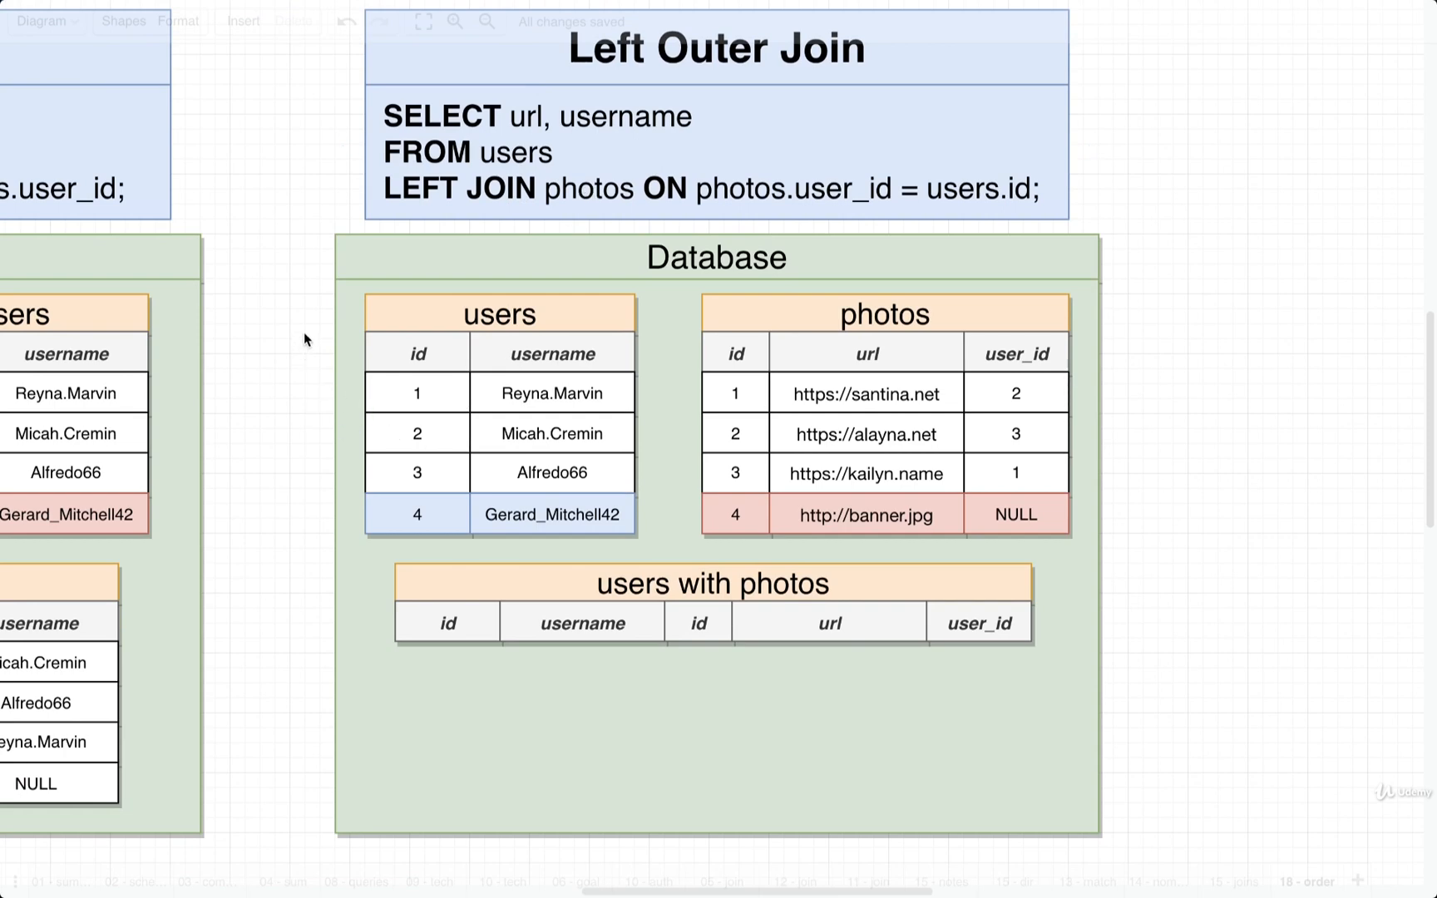
Paste the four users rows under the id and username headers and copy a photos row for Reyna.Marvin
click(532, 432)
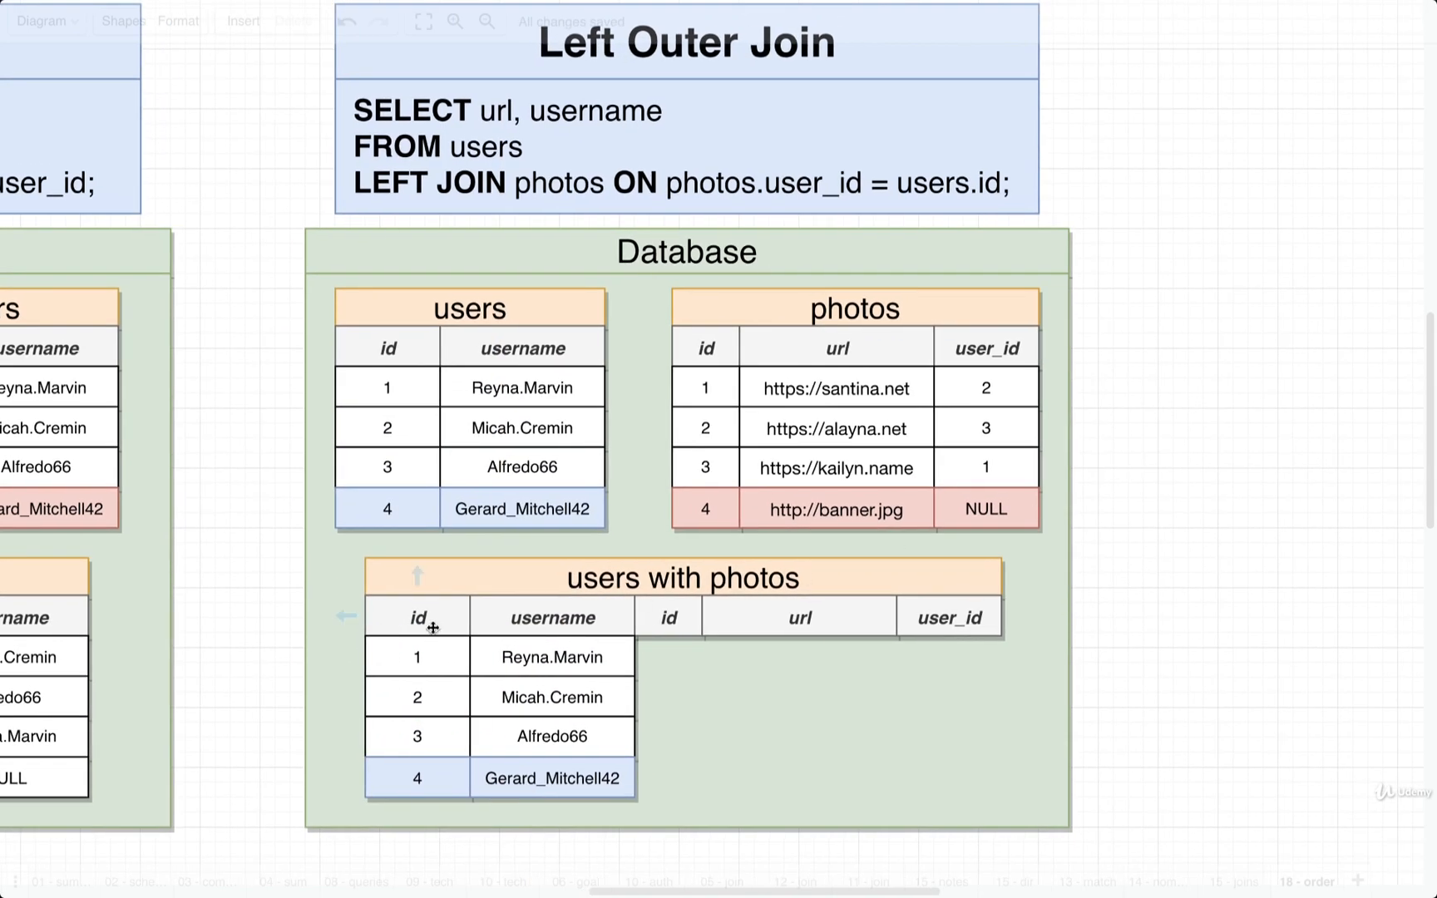
click(418, 617)
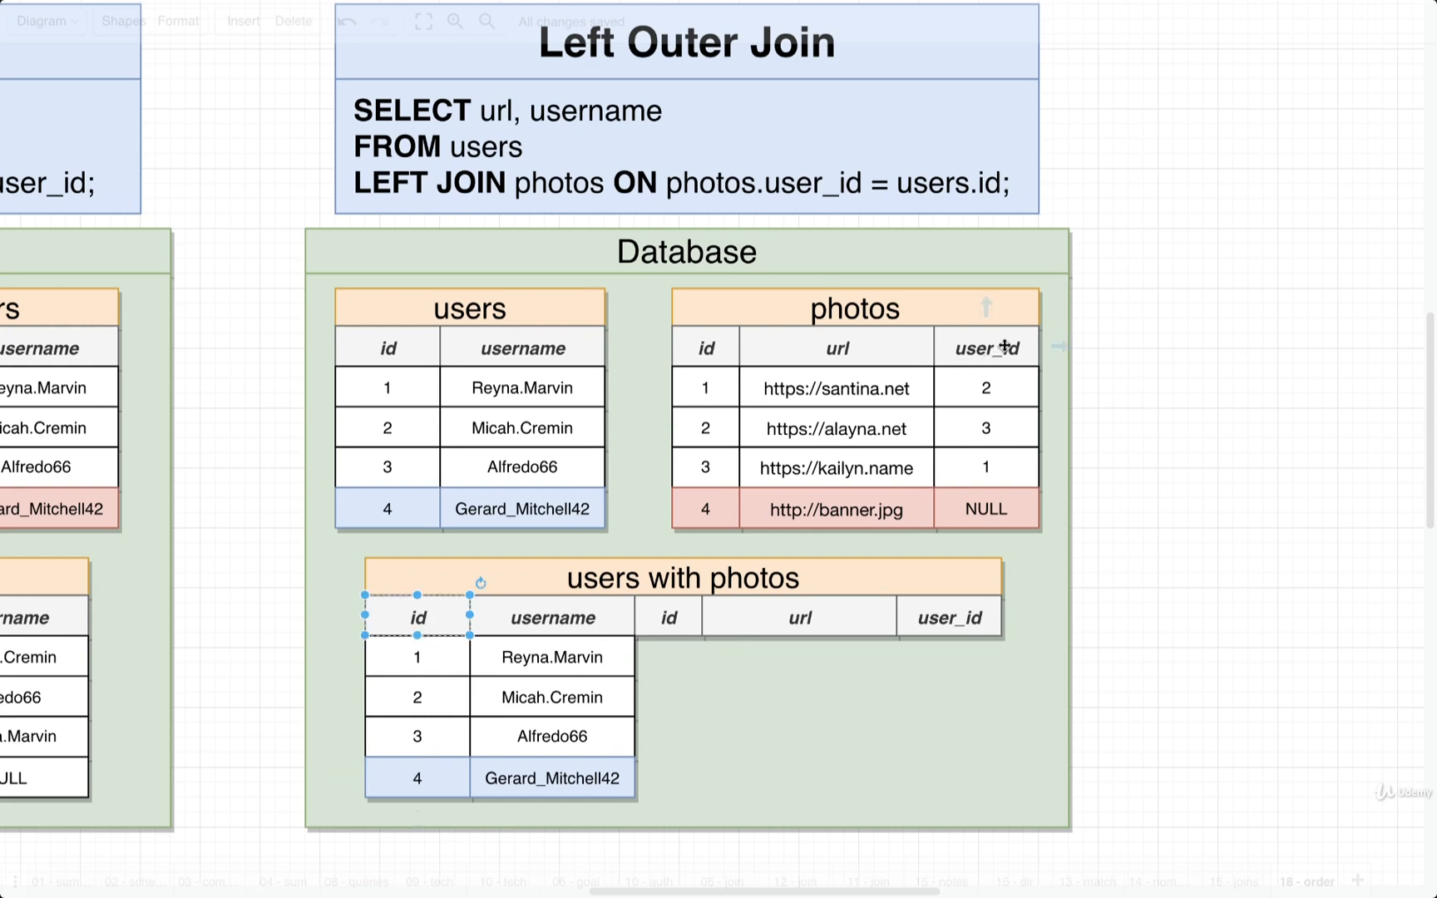
click(984, 348)
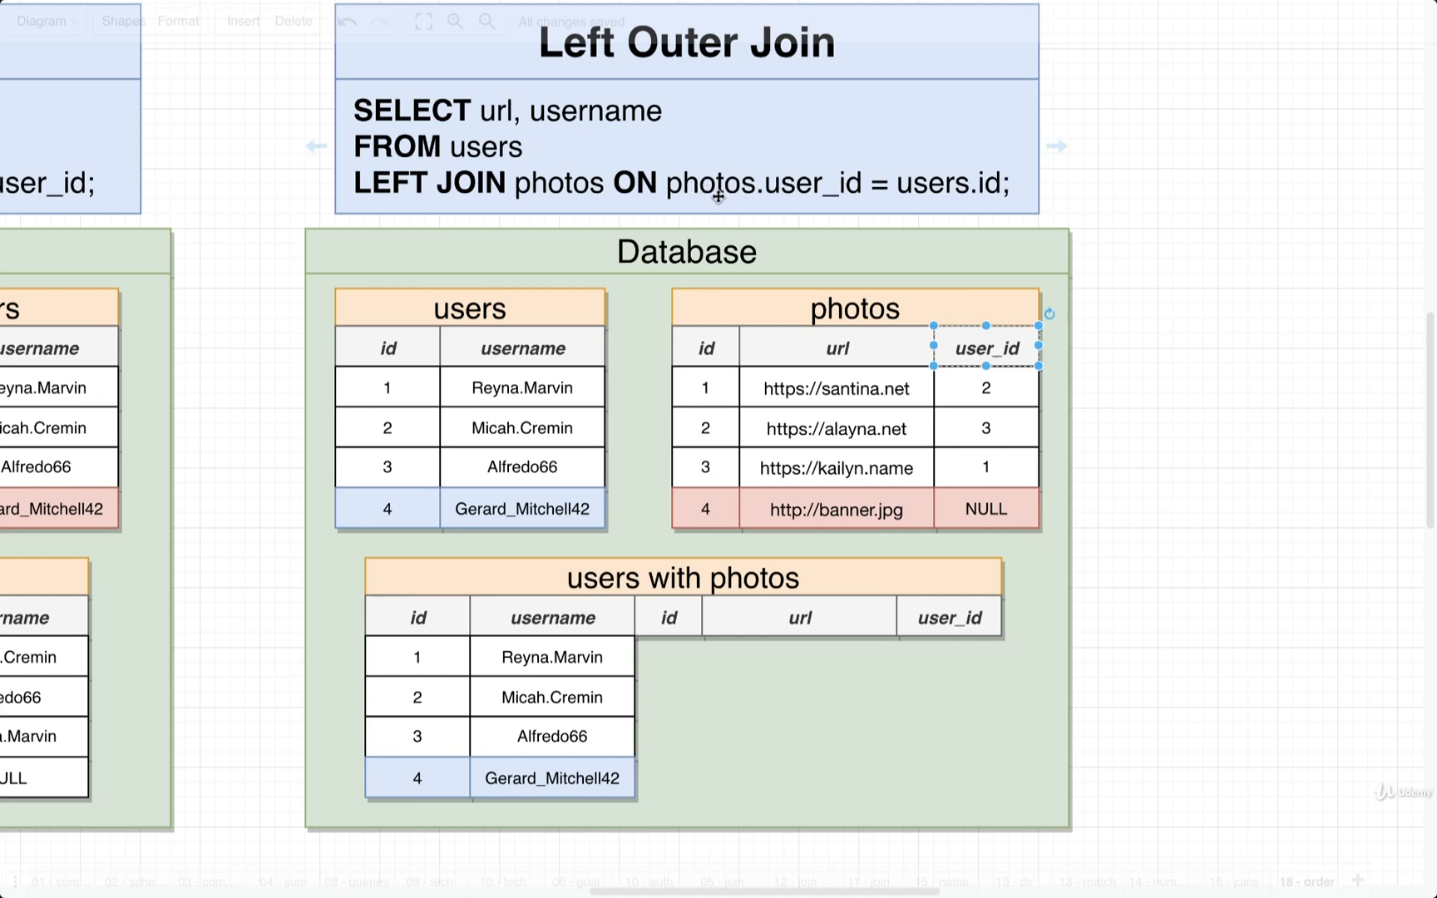
mouse_move(931, 194)
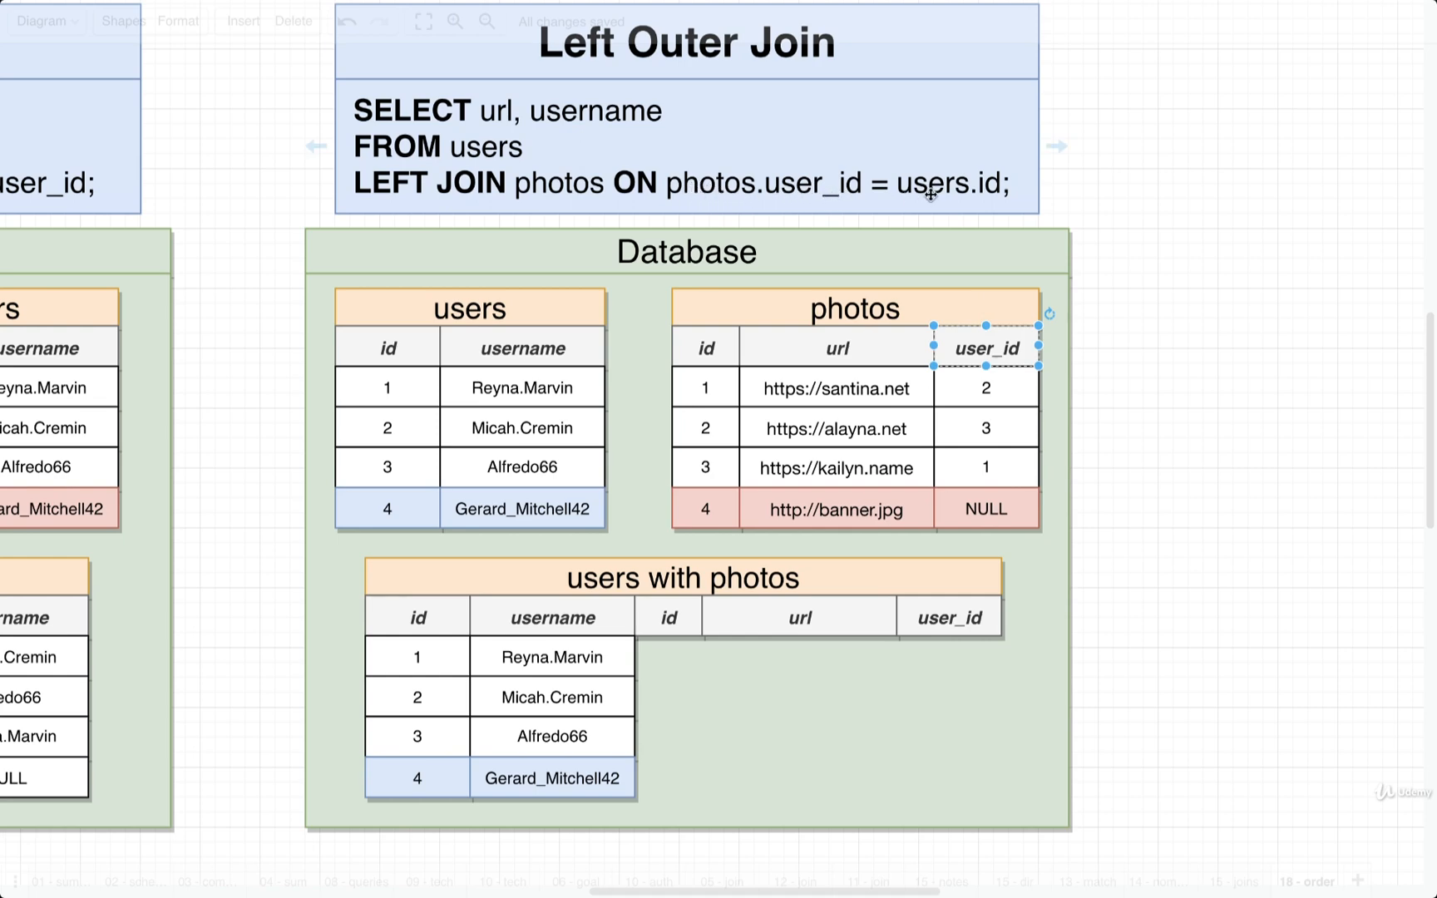
mouse_move(1151, 245)
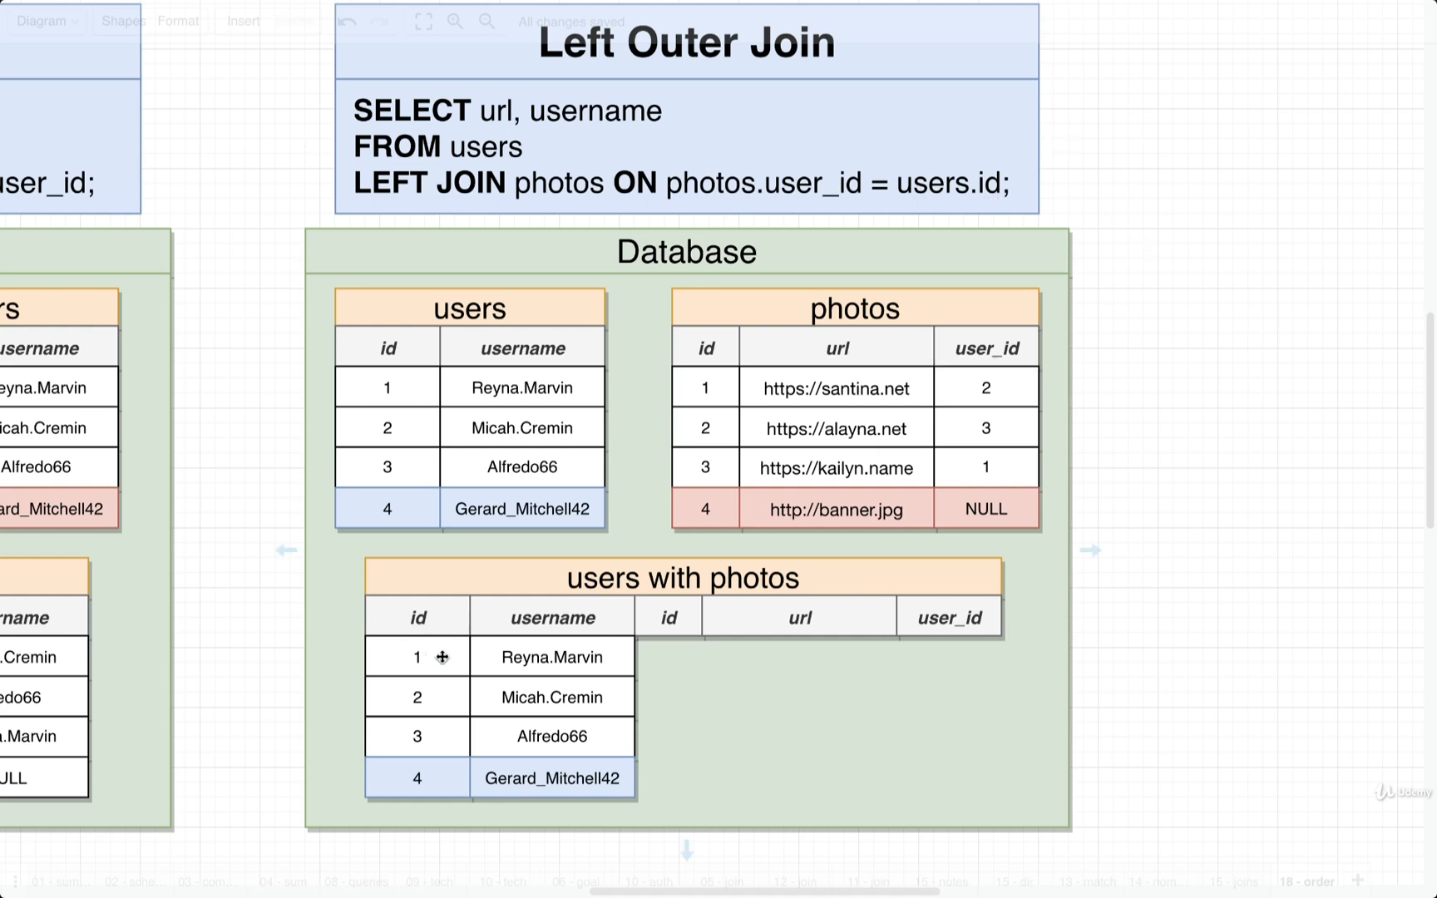
click(418, 657)
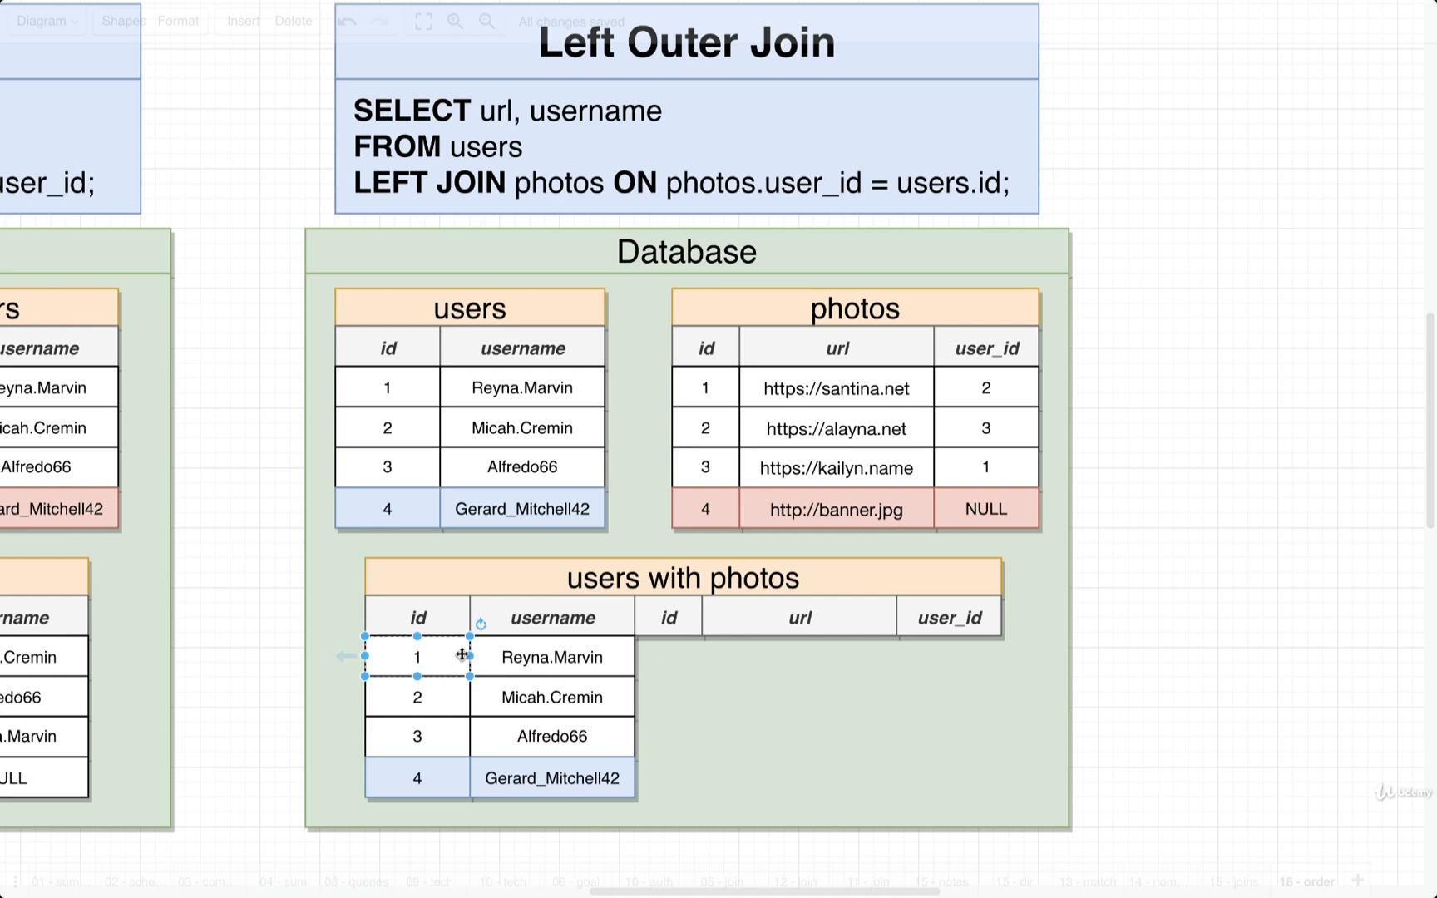
click(1242, 386)
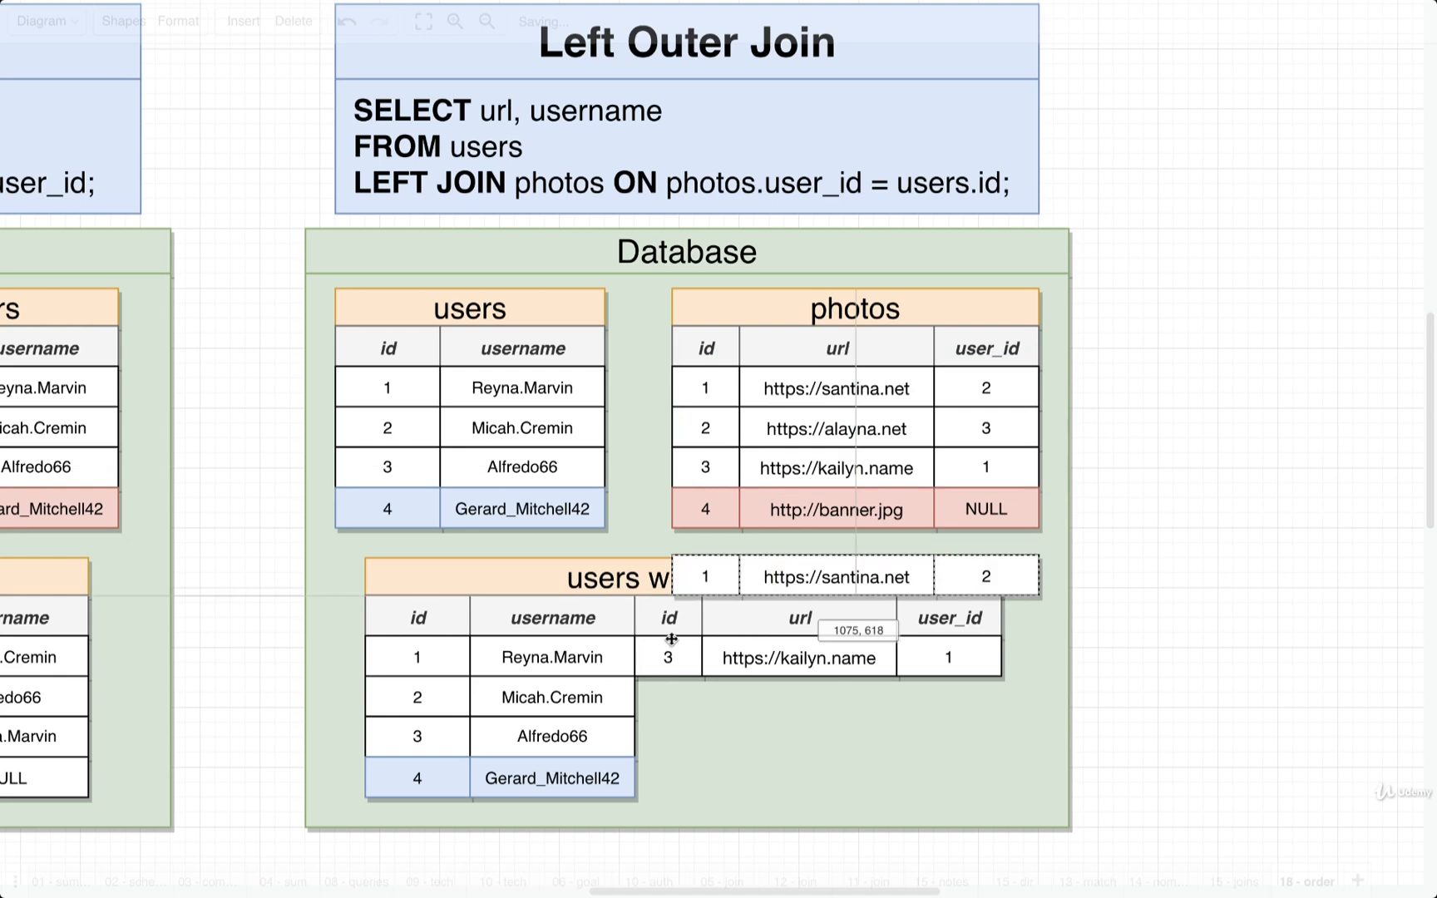
Drag matching photo rows beside users 1–3 and give Gerard_Mitchell42 NULL photo cells
drag(855, 575, 798, 697)
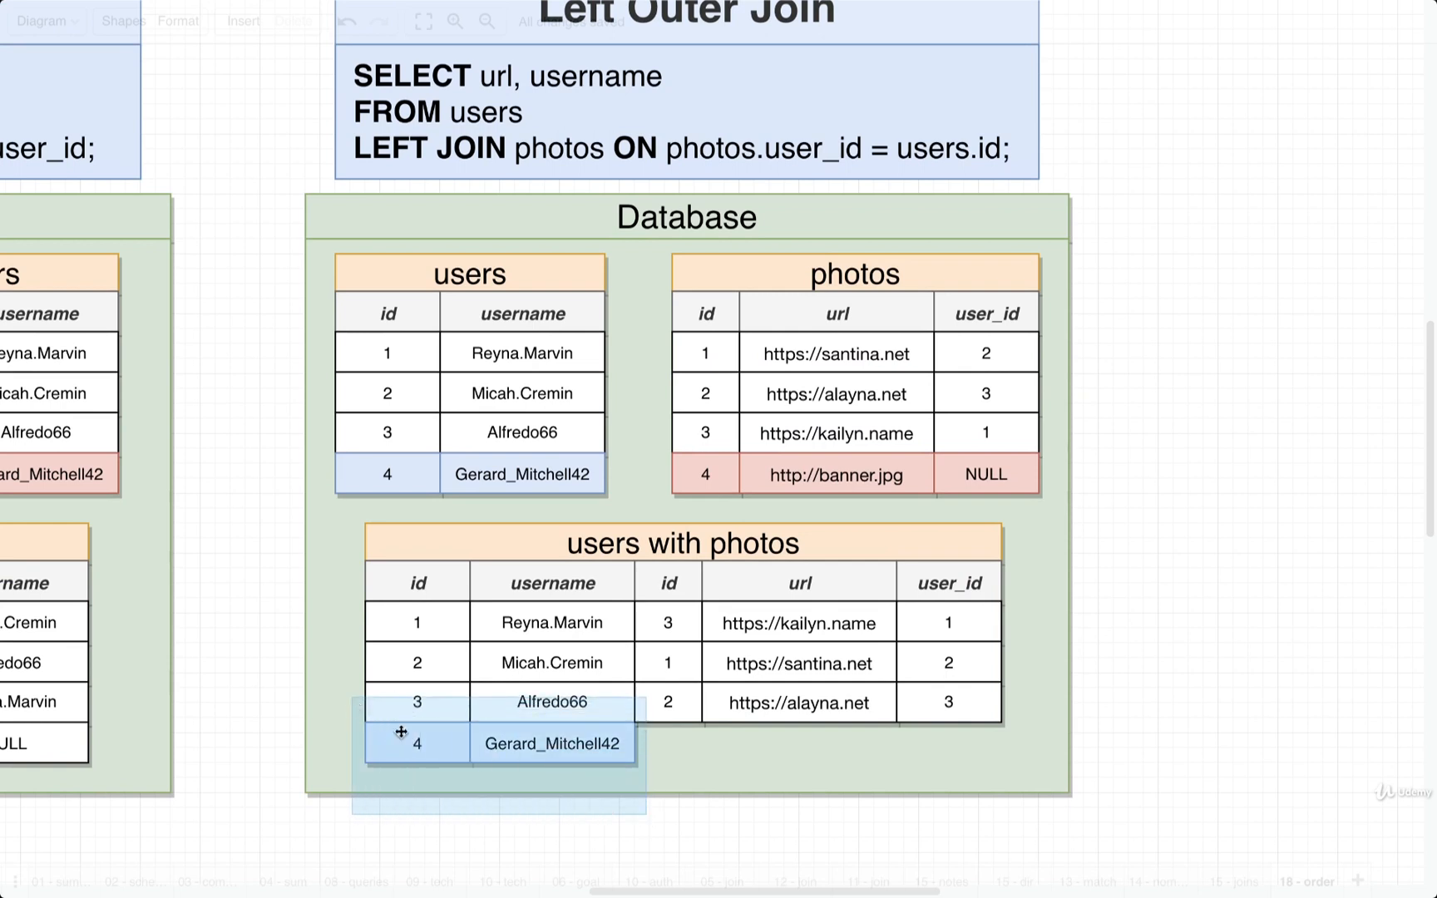
click(417, 743)
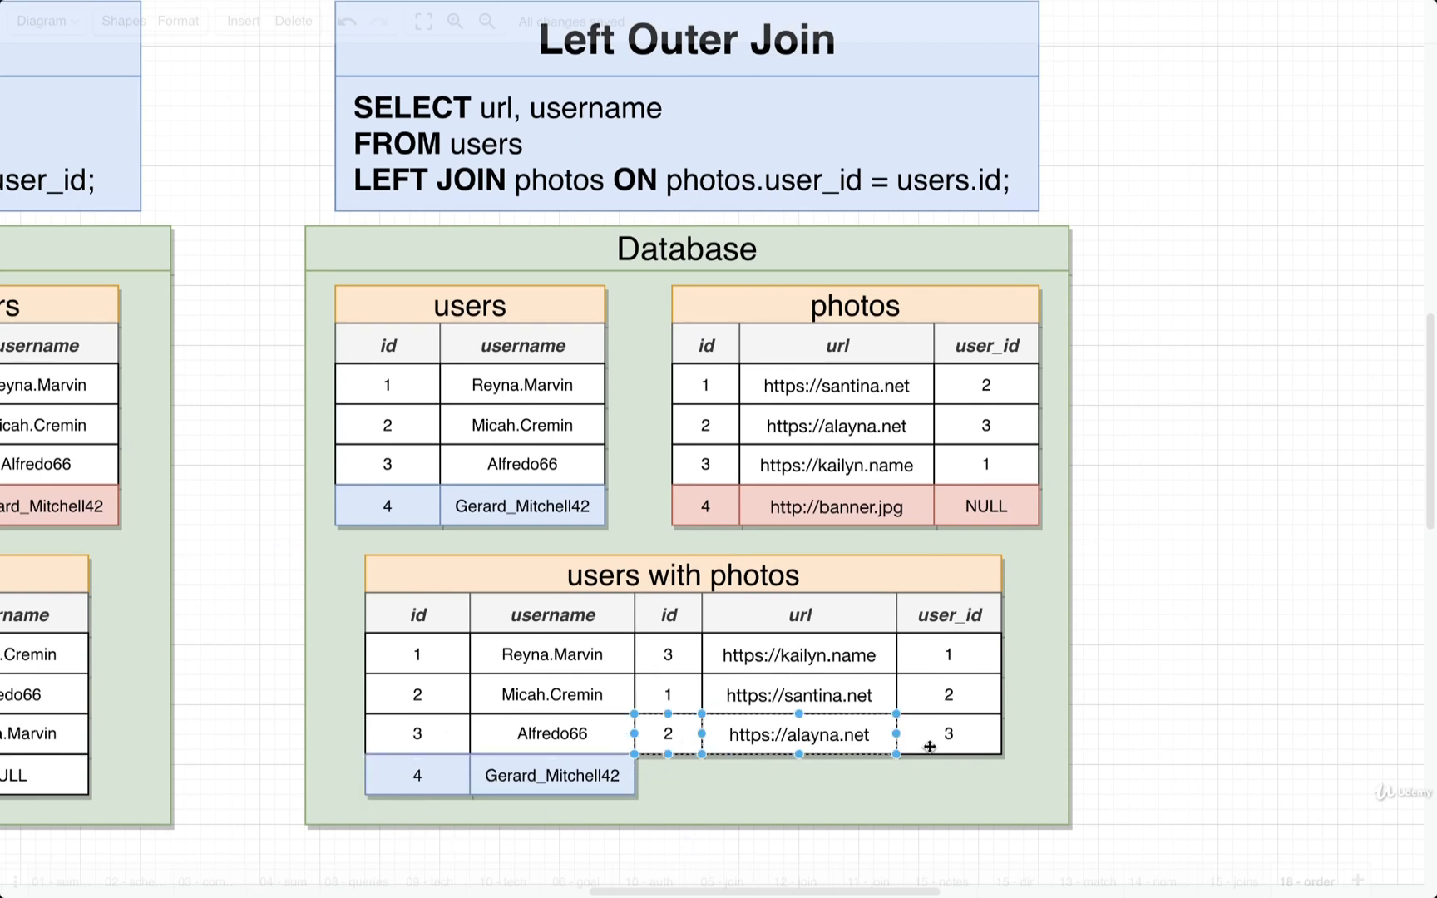
drag(797, 734, 830, 775)
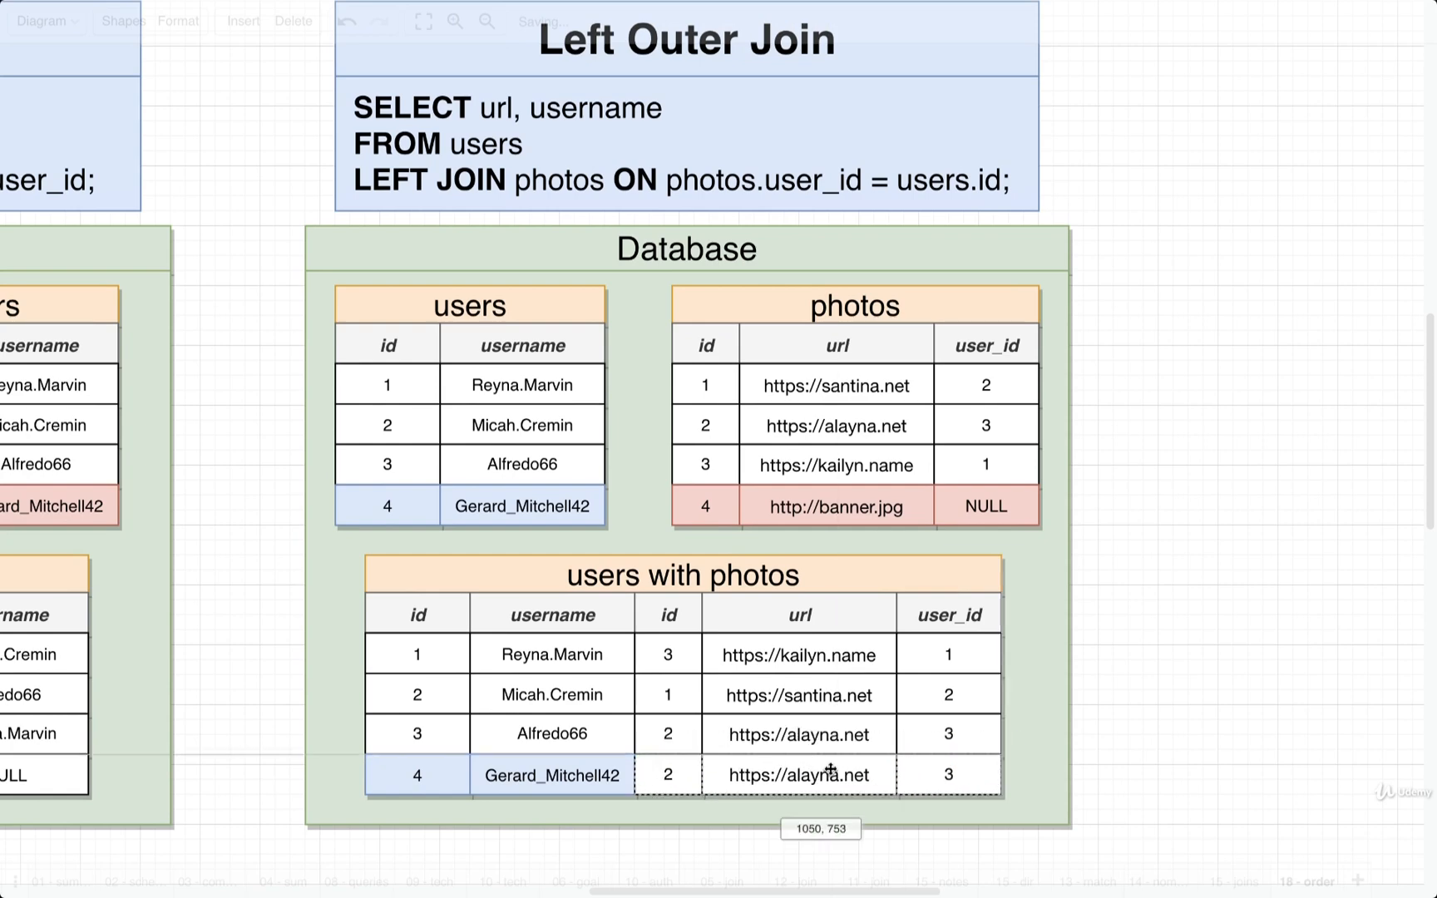
text(NULL)
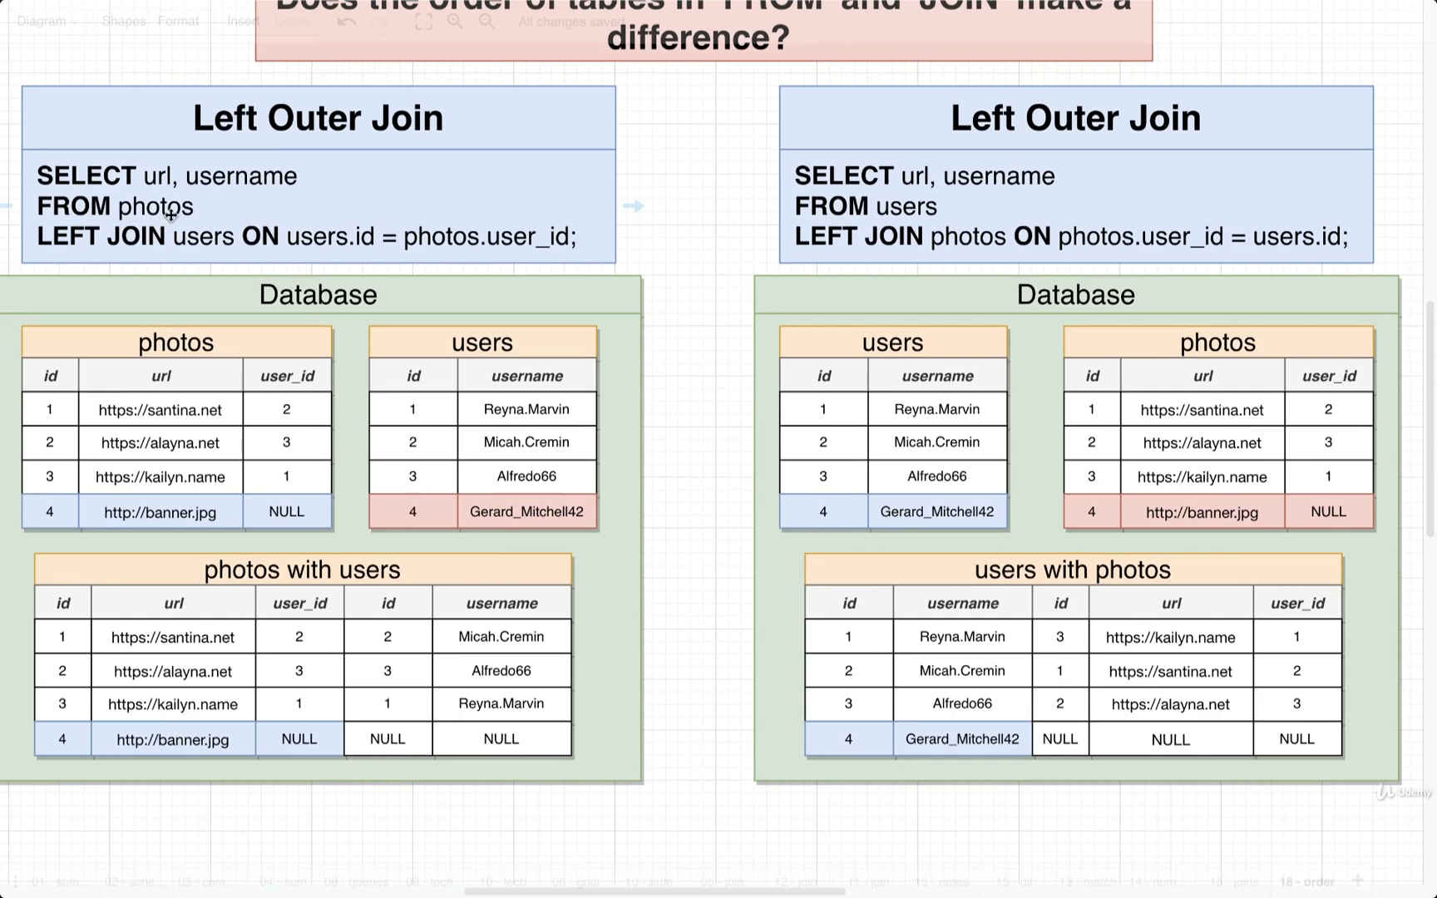
mouse_move(69, 749)
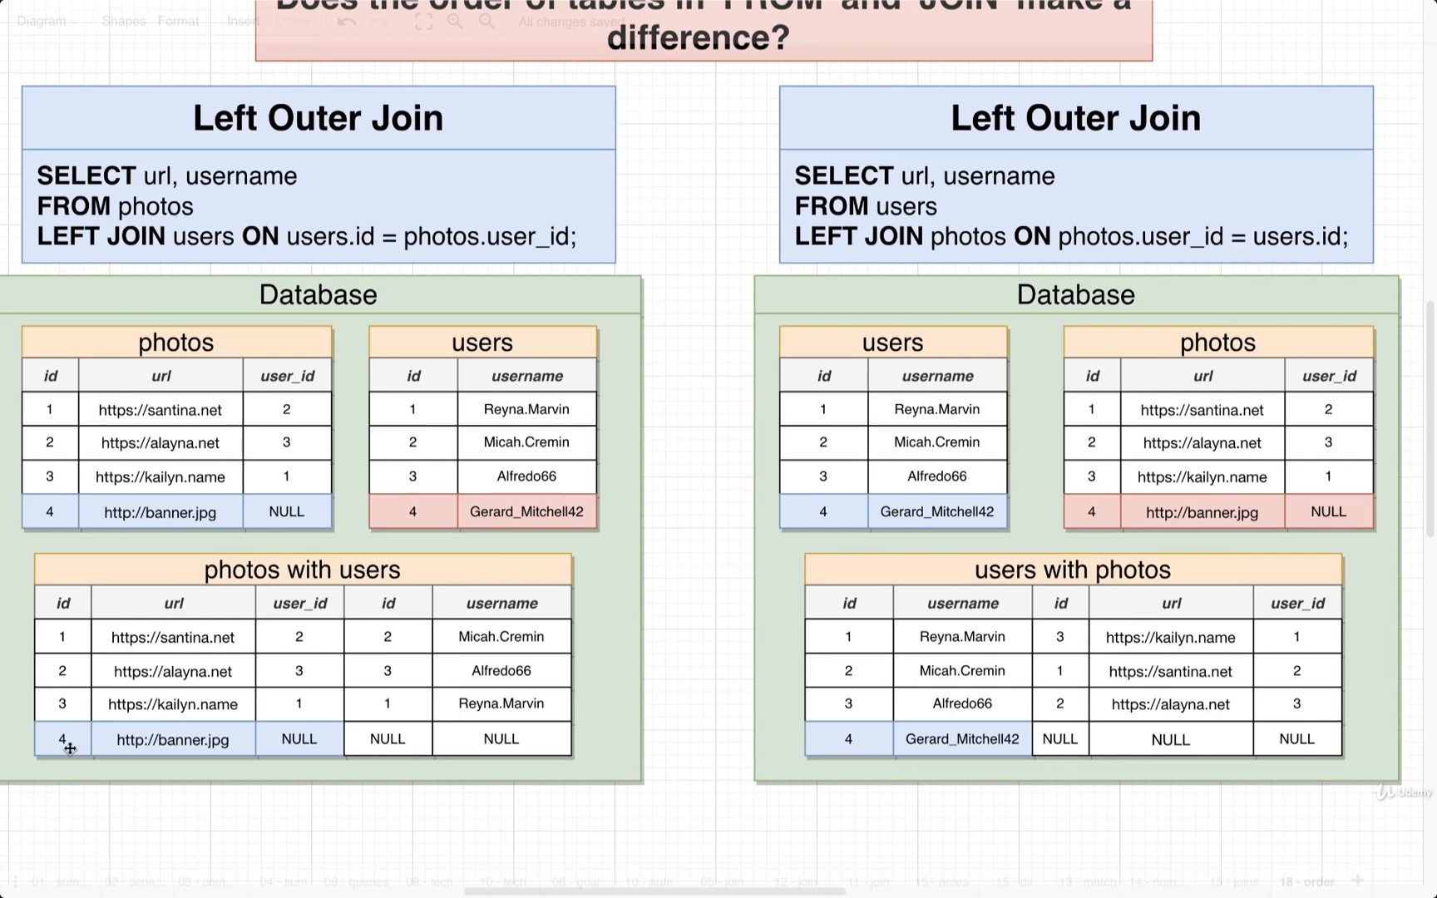
mouse_move(419, 738)
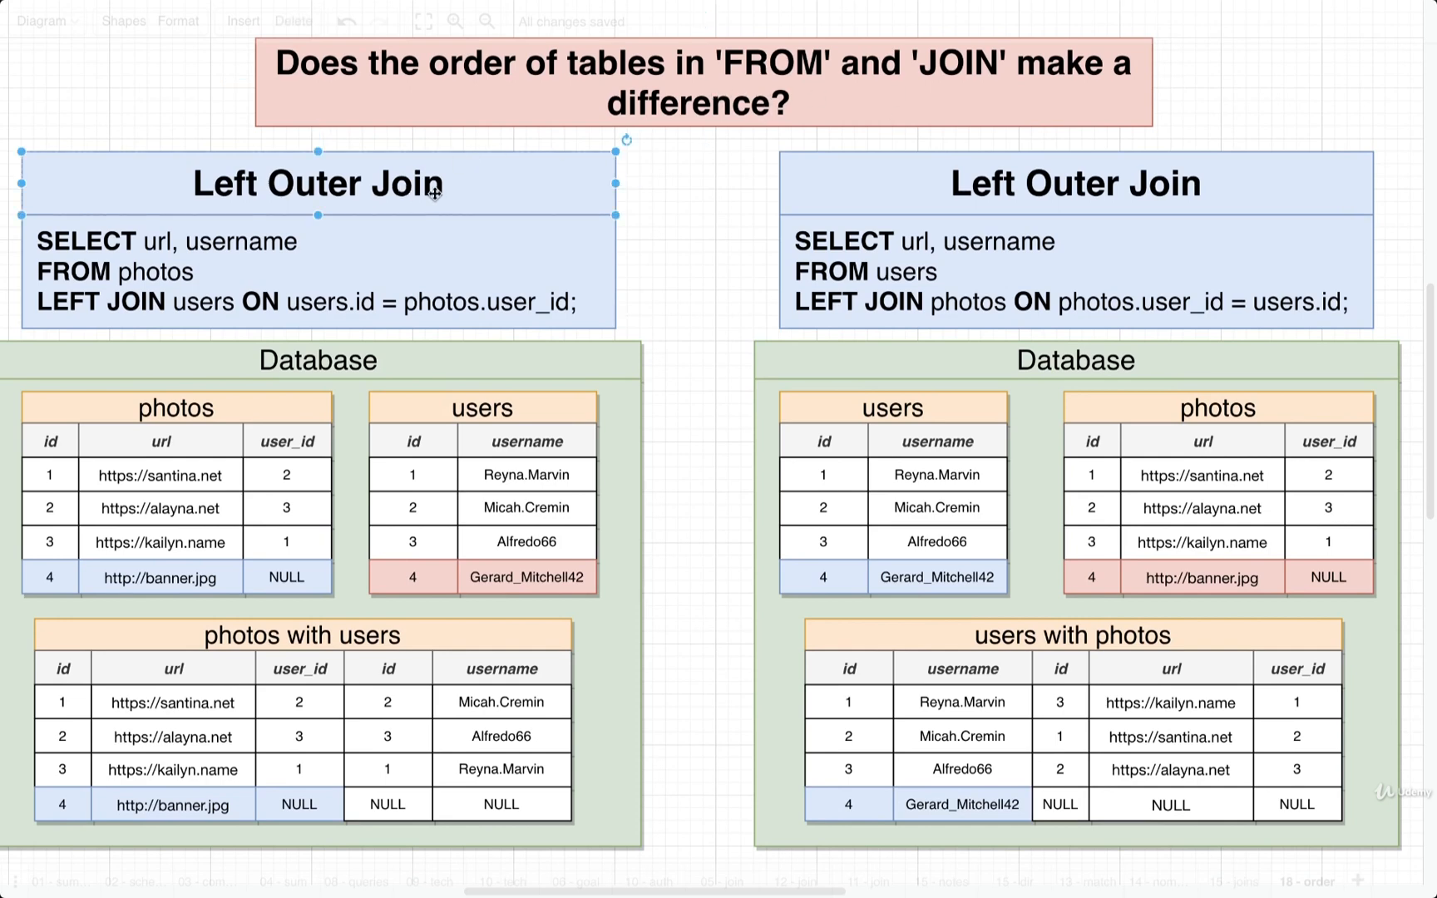
mouse_move(703, 314)
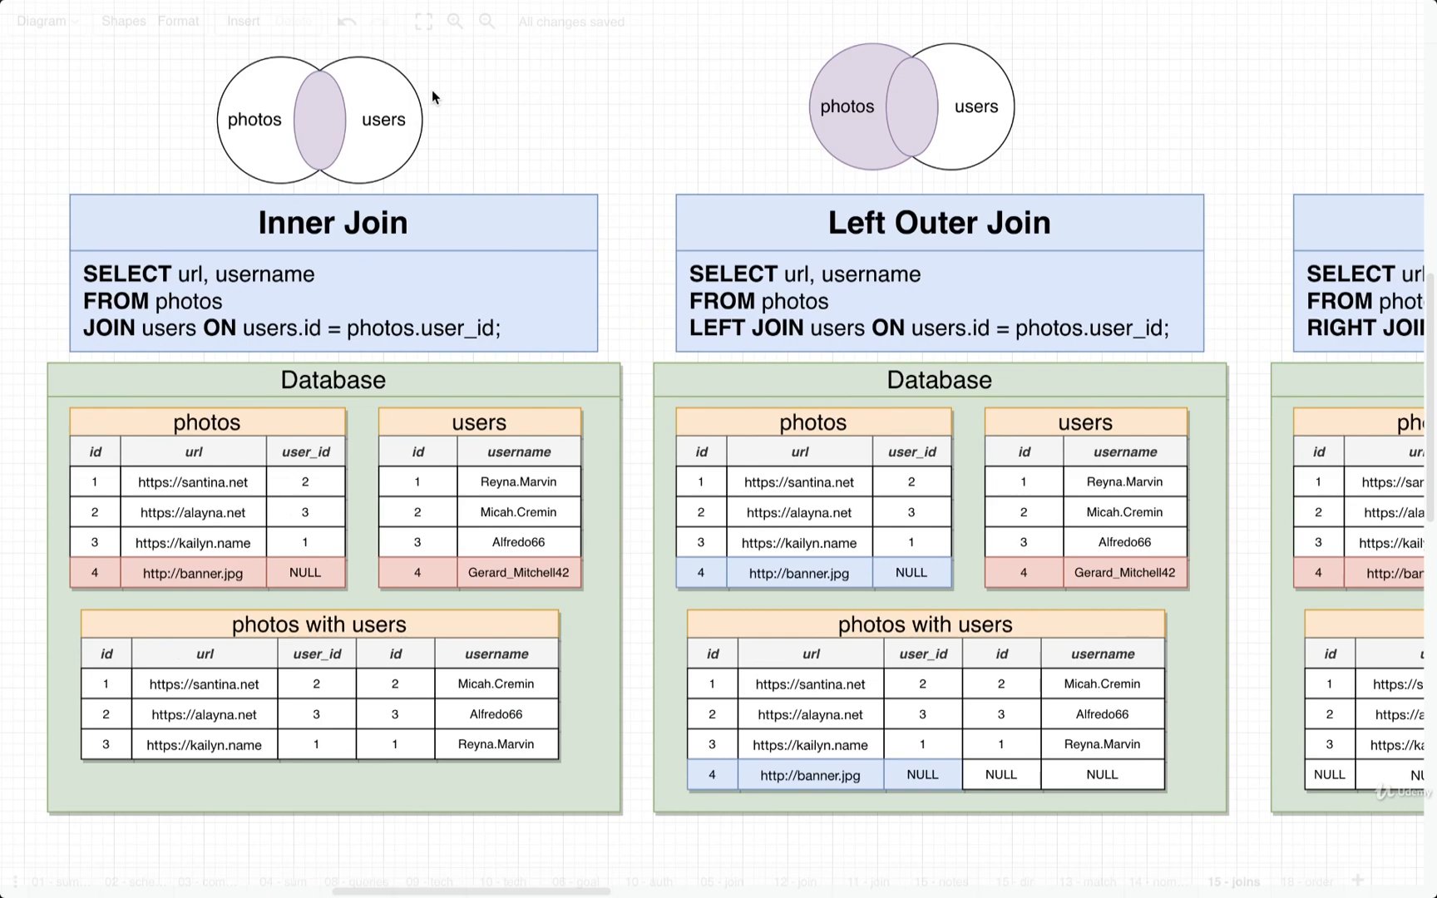
Scroll right across the Inner, Left Outer, Right Outer and Full Join diagrams
scroll(right, 3)
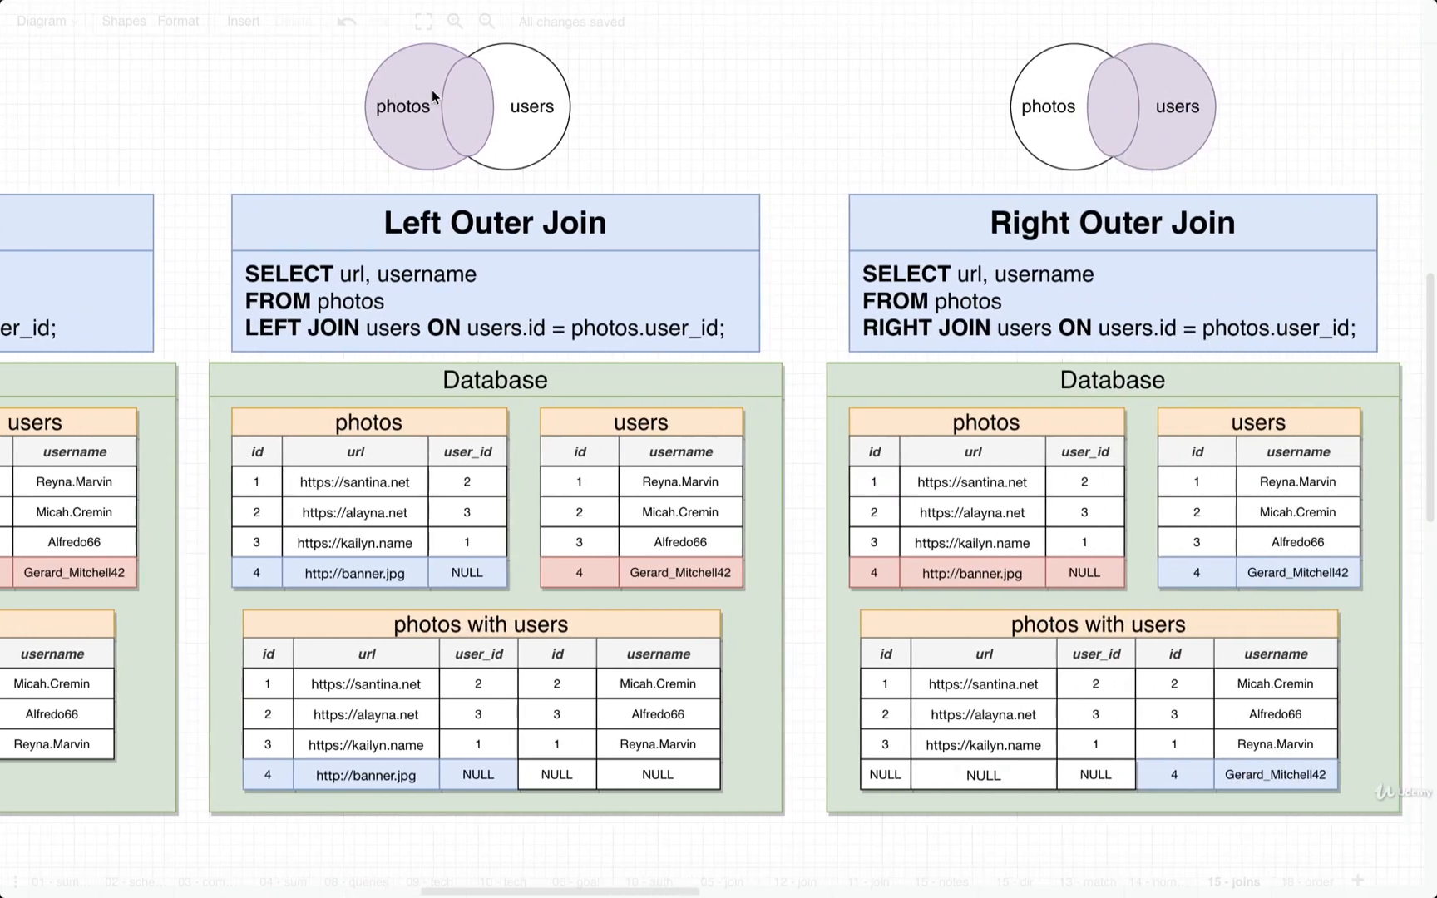
scroll(right, 3)
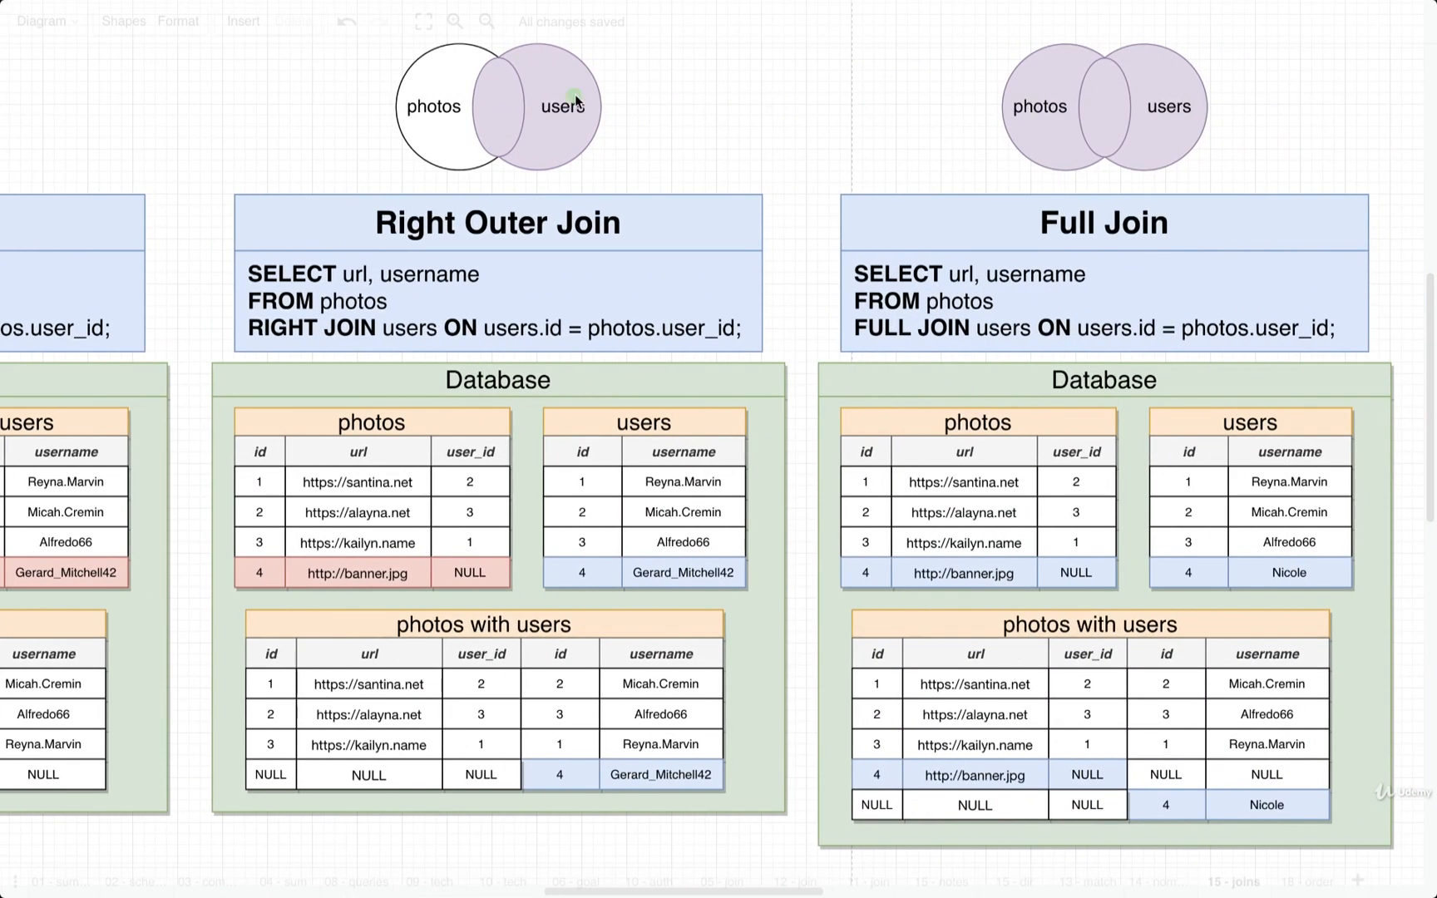